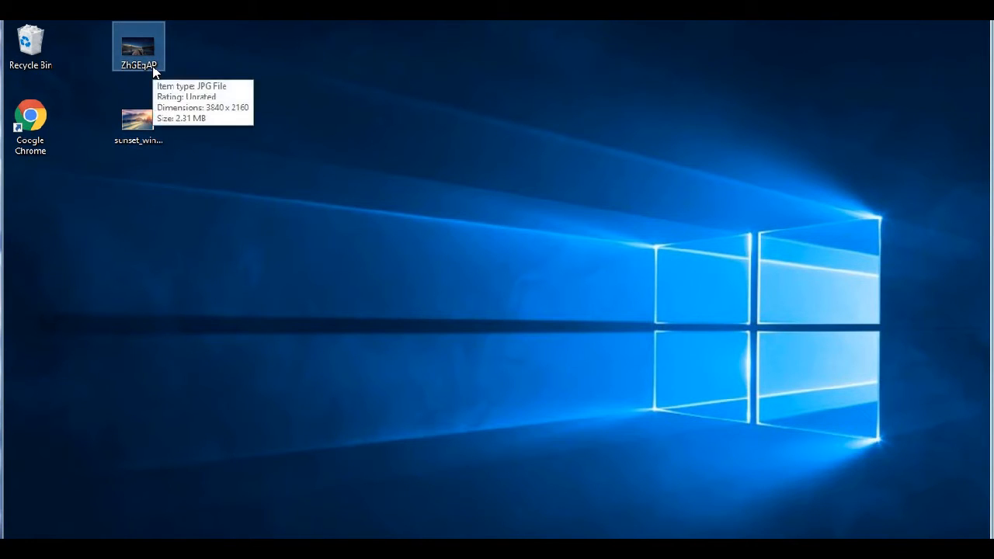
Open the ZhGEqAP photo in Photos, flip to the winter sunset and back, then close it
{"action": "double_click", "coordinate": [138, 47]}
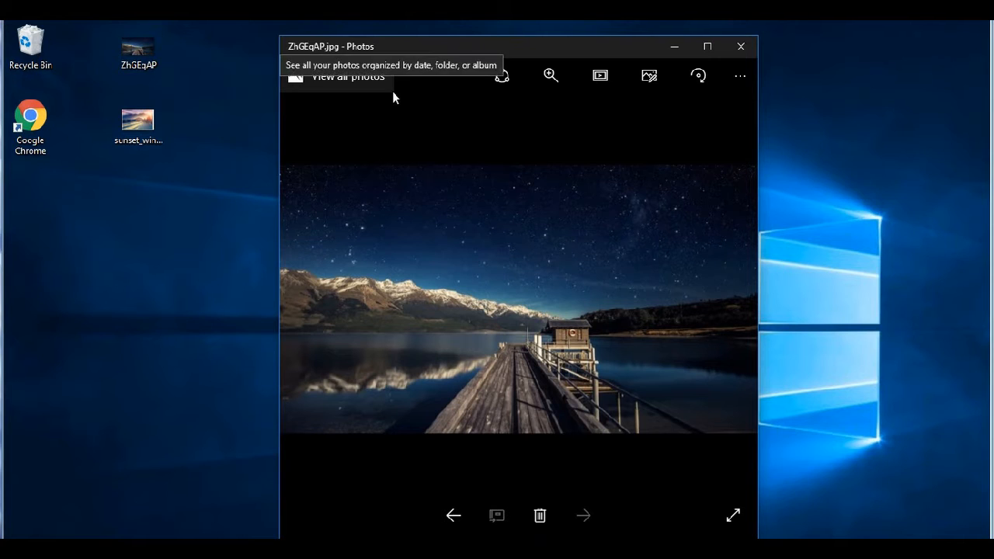
{"action": "left_click", "coordinate": [583, 515]}
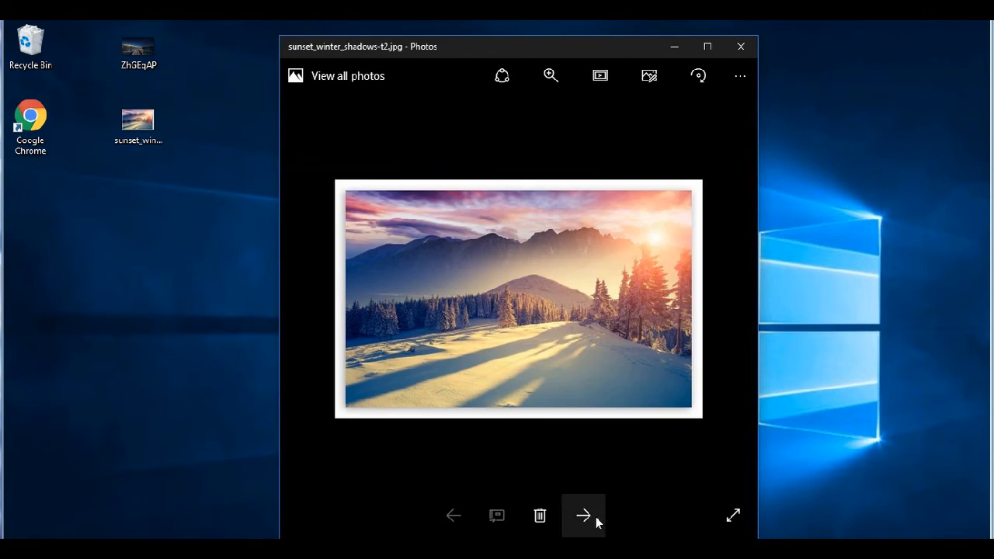
{"action": "left_click", "coordinate": [583, 515]}
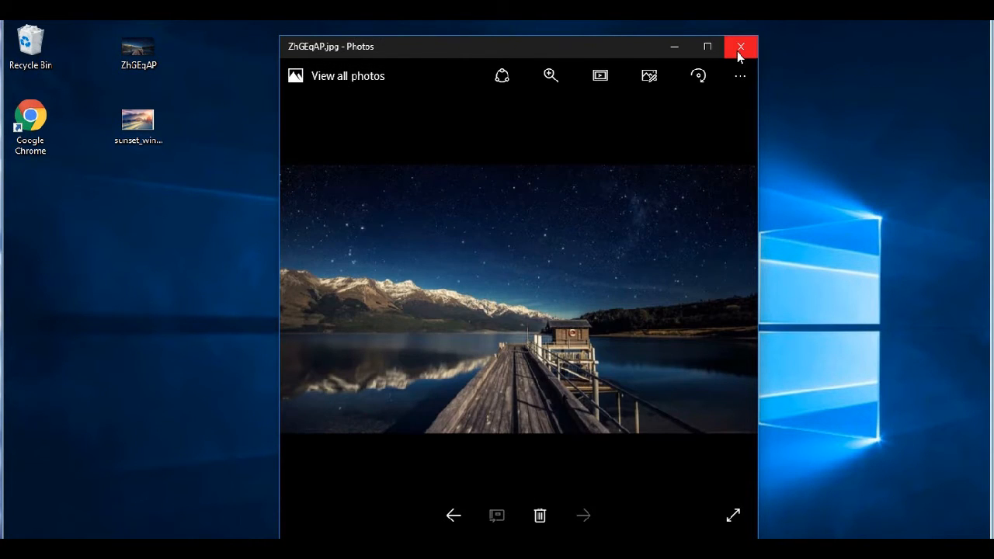
{"action": "mouse_move", "coordinate": [751, 193]}
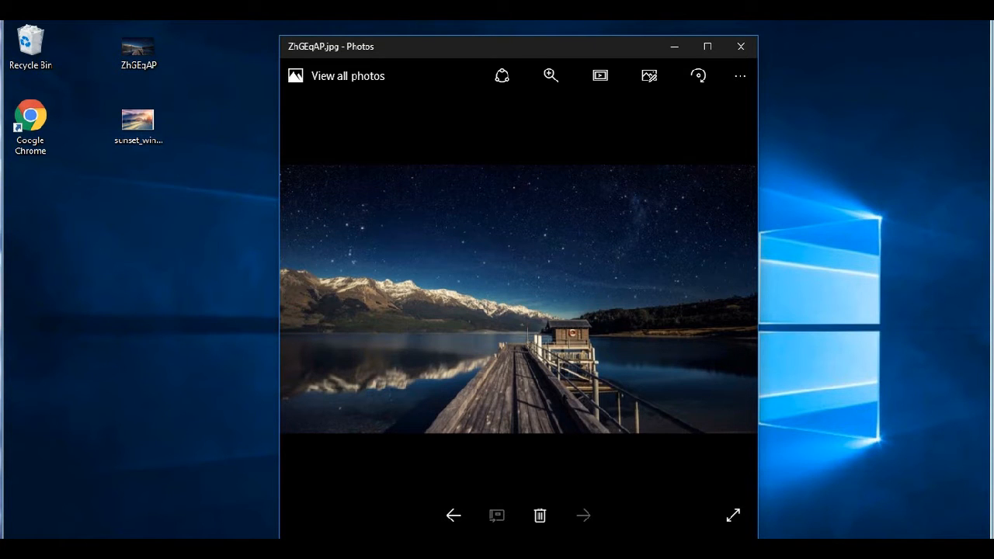
{"action": "left_click", "coordinate": [739, 47]}
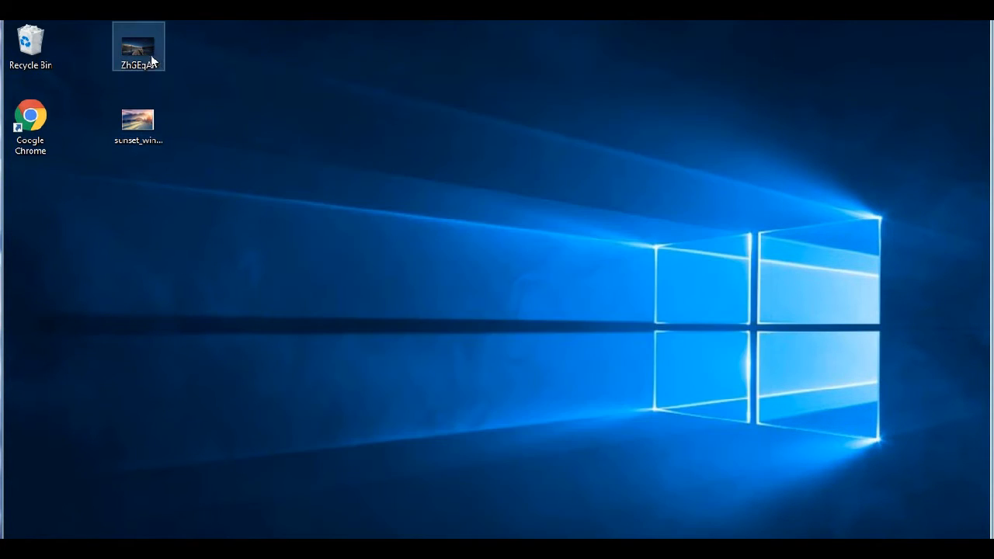
Reopen ZhGEqAP through Choose another app, keeping Photos as the selected app
{"action": "right_click", "coordinate": [139, 47]}
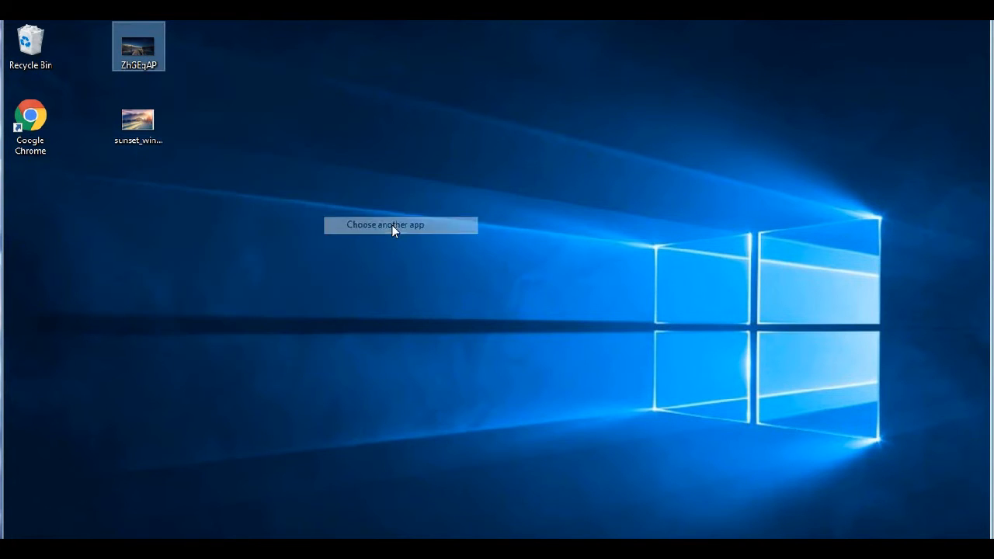
{"action": "left_click", "coordinate": [386, 224]}
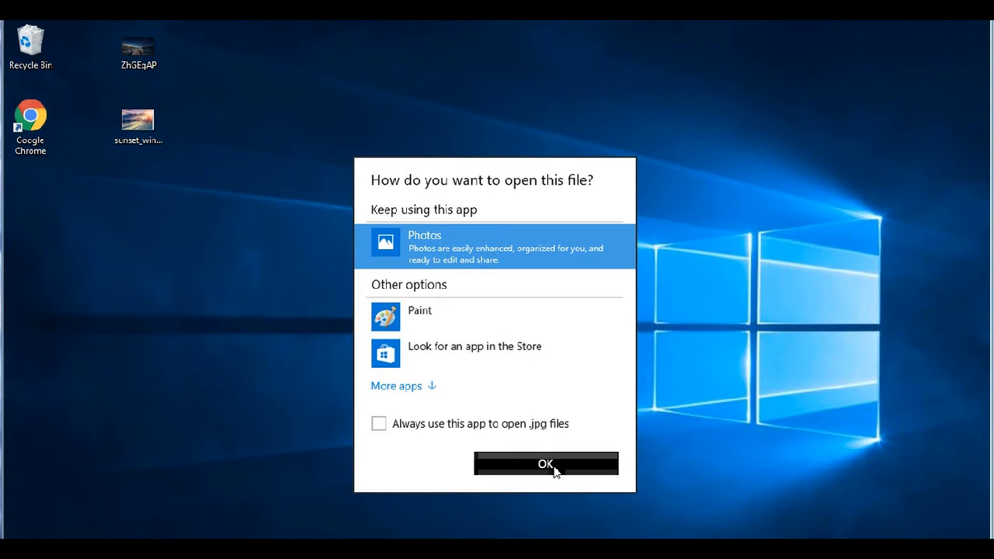
{"action": "left_click", "coordinate": [545, 463]}
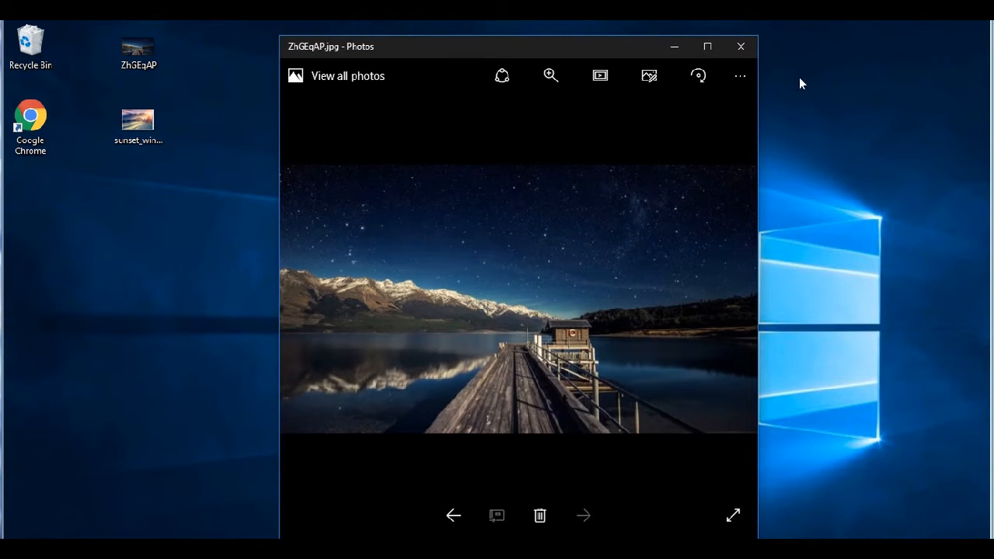
Close the Photos window showing the night lake image
{"action": "left_click", "coordinate": [739, 46]}
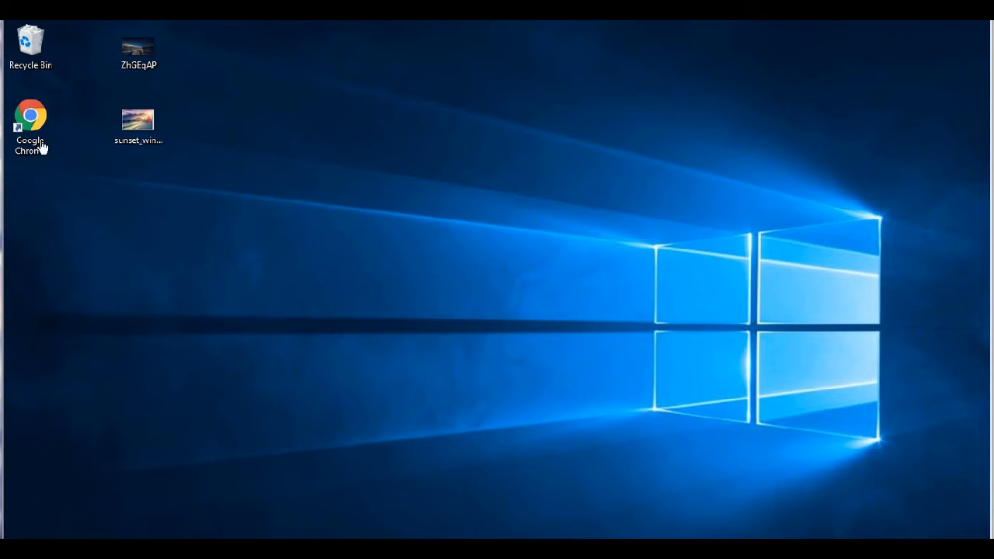
{"action": "mouse_move", "coordinate": [439, 192]}
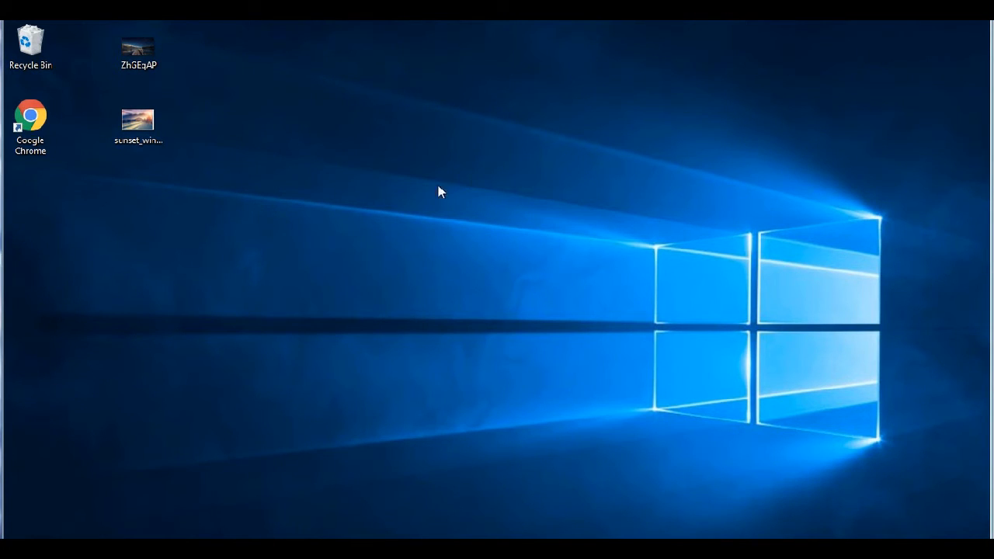
{"action": "mouse_move", "coordinate": [31, 124]}
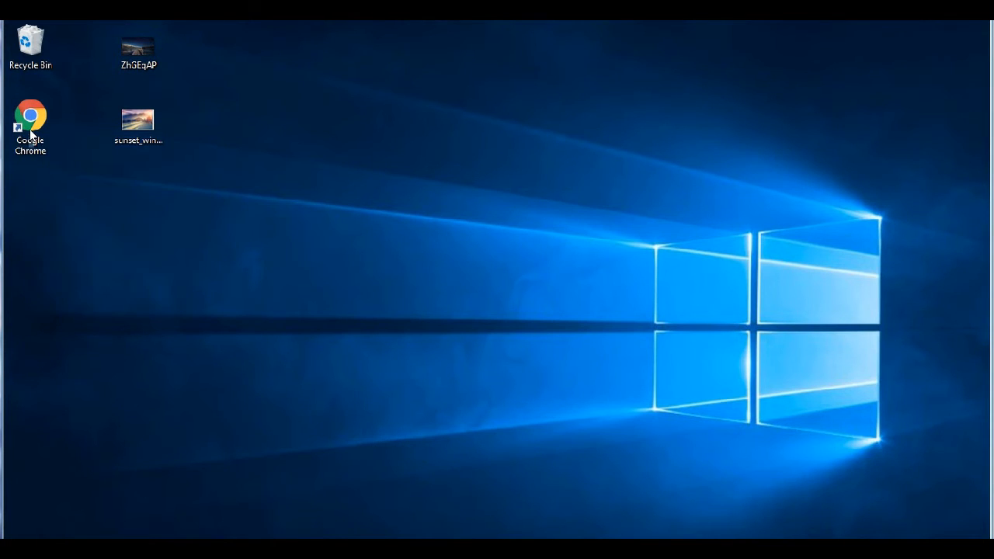
Download Restore_Windows_Photo_Viewer_CURRENT_USER.reg from the pasted tenforums link in Chrome, then check Downloads
{"action": "double_click", "coordinate": [30, 120]}
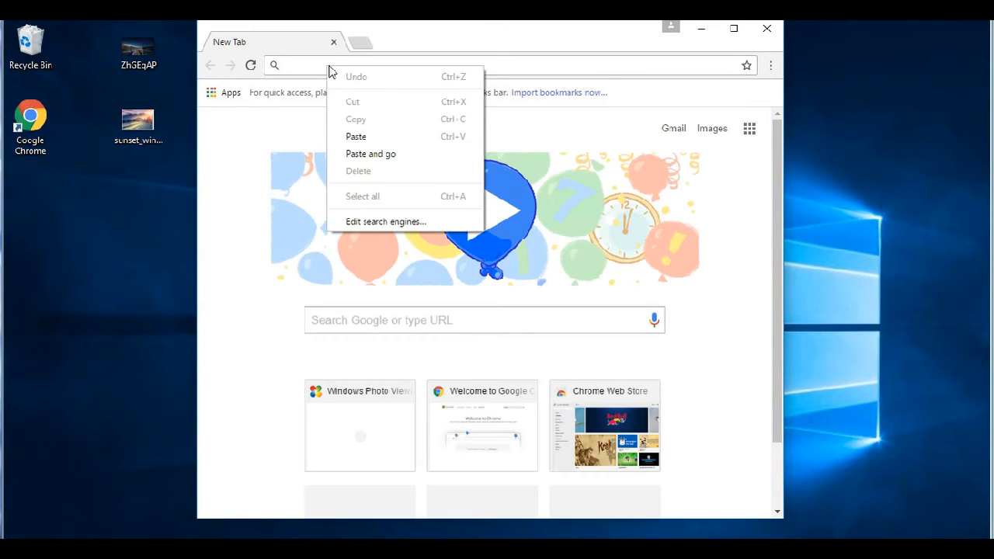
{"action": "left_click", "coordinate": [370, 152]}
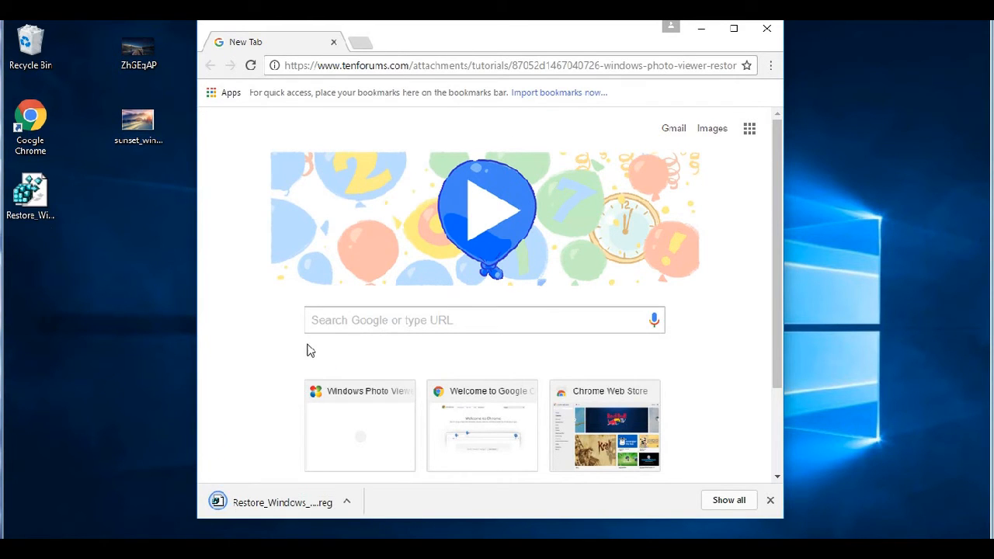
{"action": "mouse_move", "coordinate": [124, 209]}
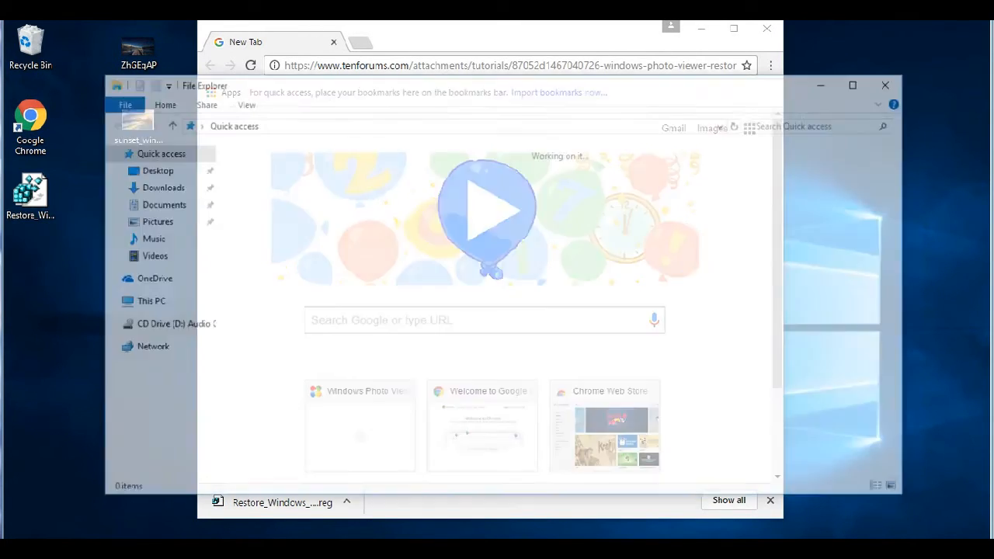
{"action": "left_click", "coordinate": [157, 186]}
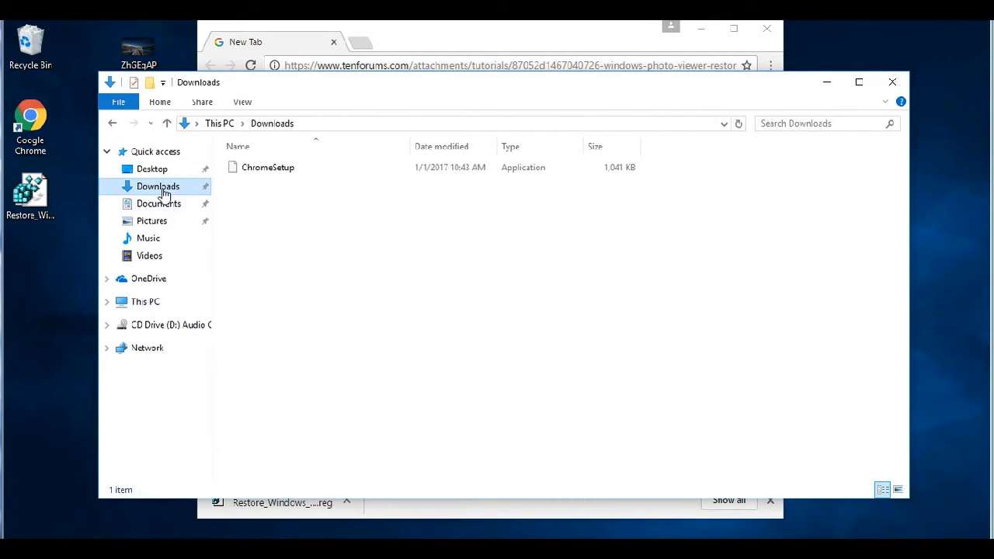
{"action": "mouse_move", "coordinate": [882, 99]}
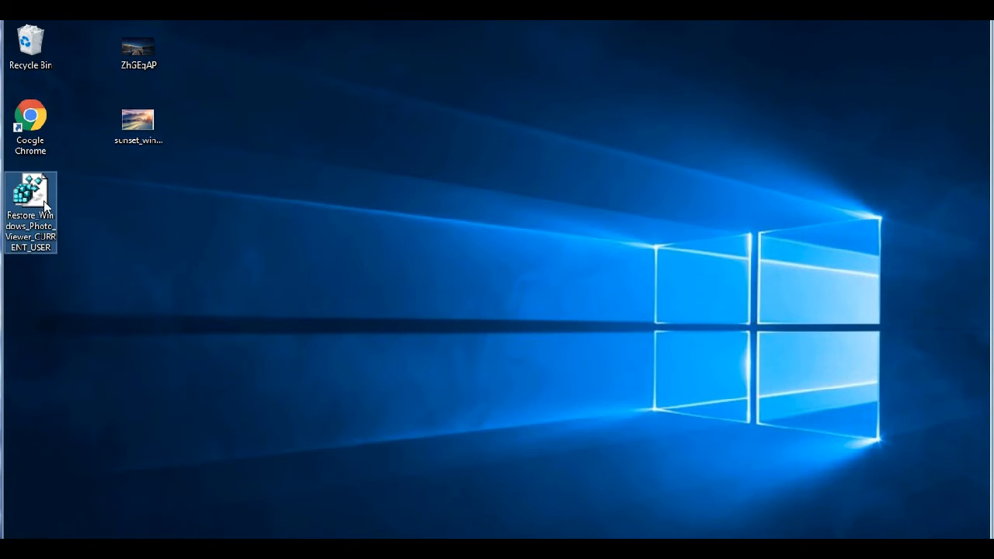
{"action": "mouse_move", "coordinate": [31, 210]}
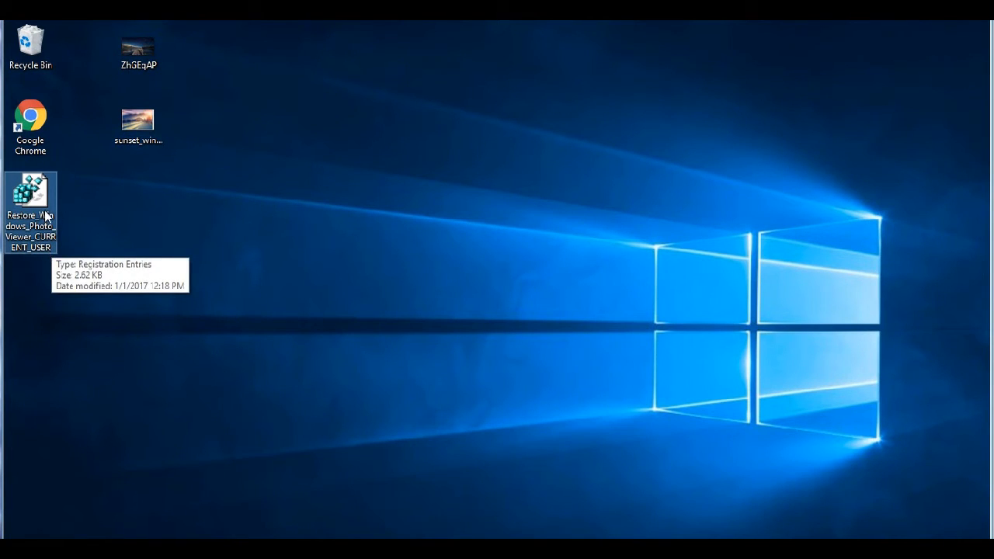
Merge Restore_Windows_Photo_Viewer_CURRENT_USER.reg, accepting the Run, UAC and Registry Editor prompts
{"action": "double_click", "coordinate": [29, 198]}
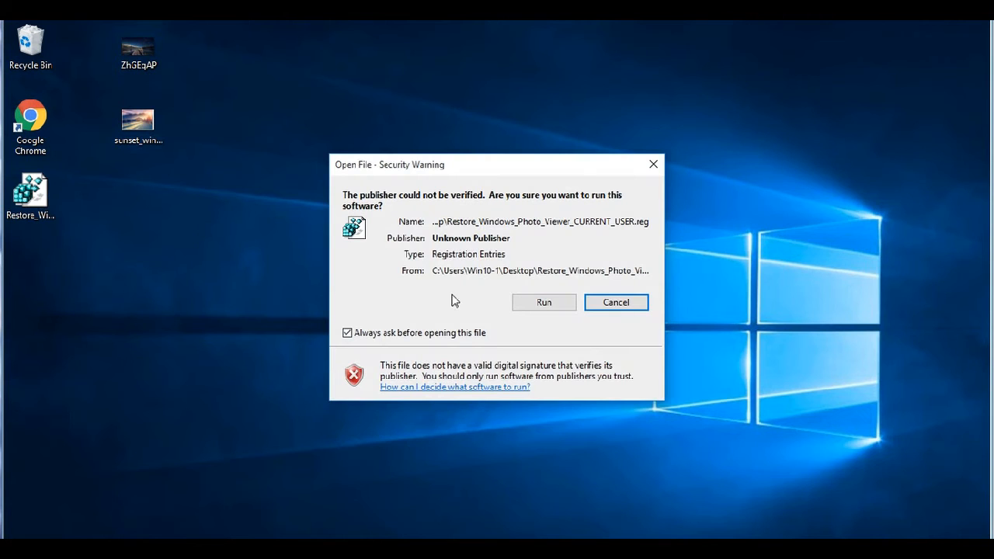
{"action": "left_click", "coordinate": [544, 302]}
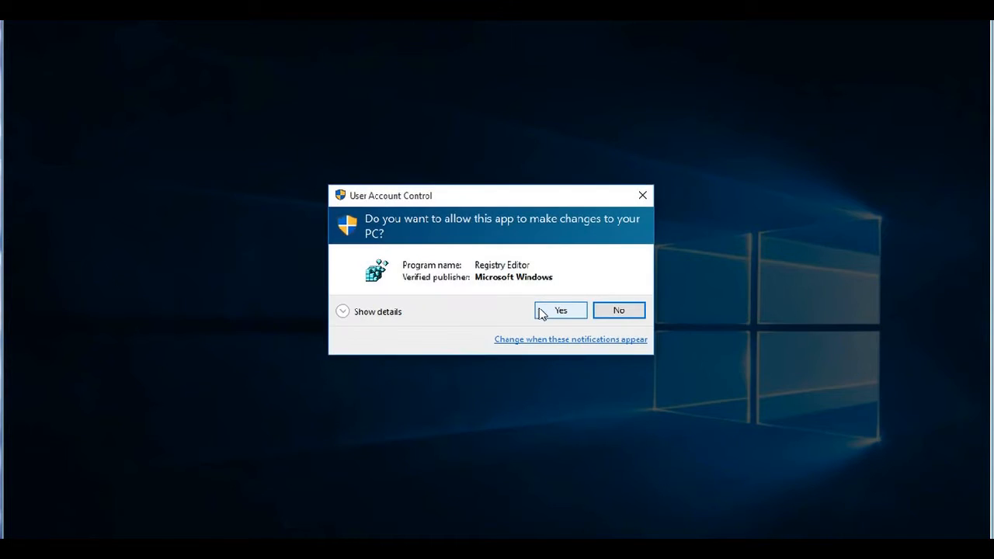
{"action": "left_click", "coordinate": [560, 310]}
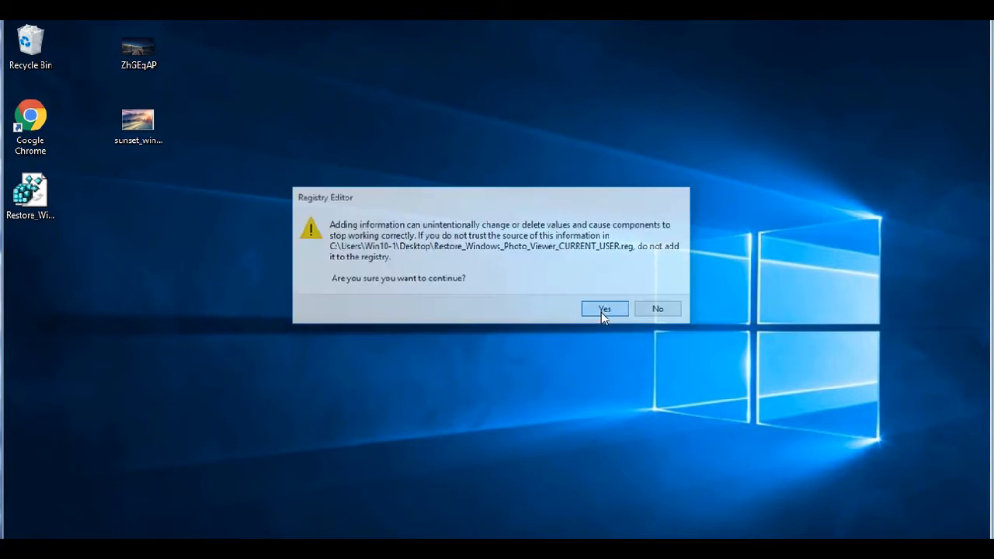
{"action": "left_click", "coordinate": [604, 308]}
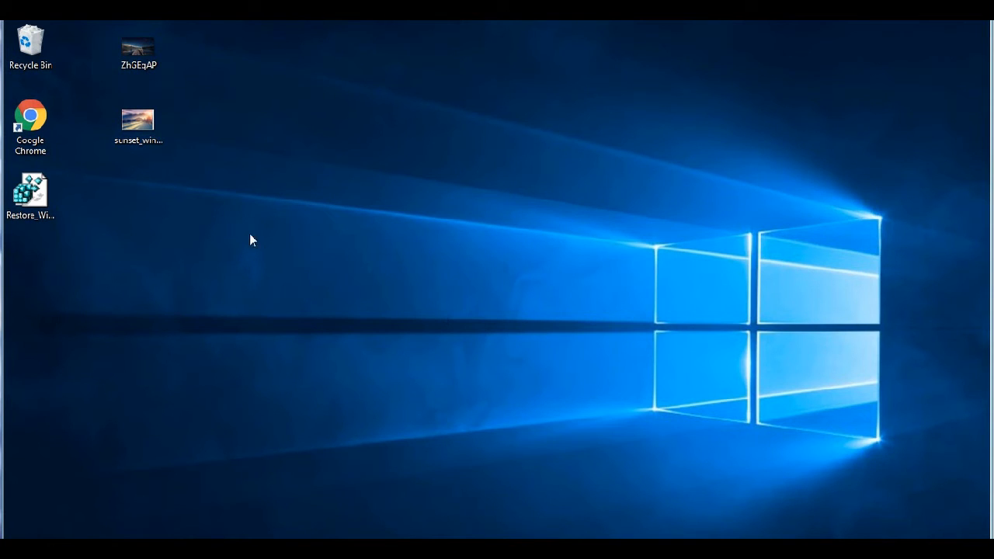
Open sunset_winter_shadows-t2 in Windows Photo Viewer via Open with, then close the viewer
{"action": "right_click", "coordinate": [138, 124]}
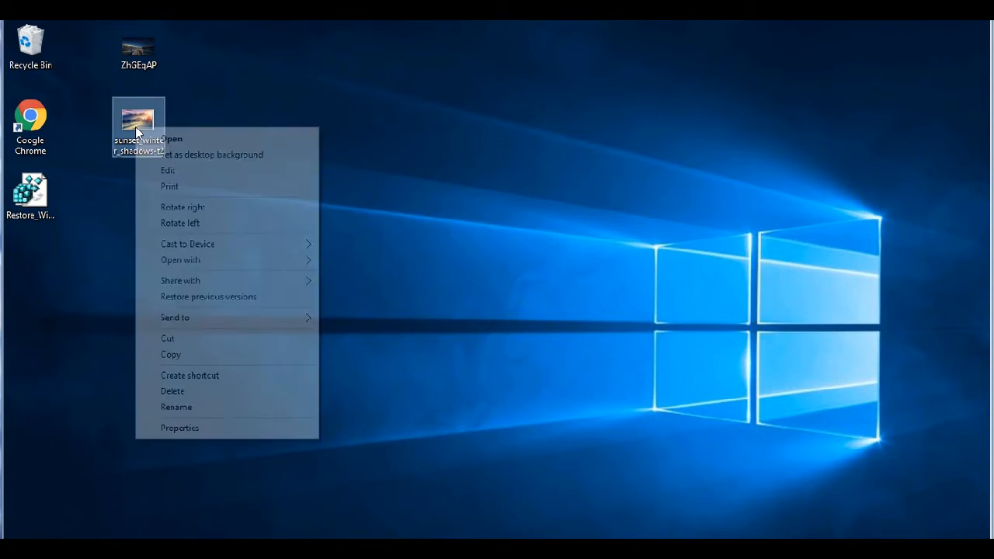
{"action": "mouse_move", "coordinate": [249, 260]}
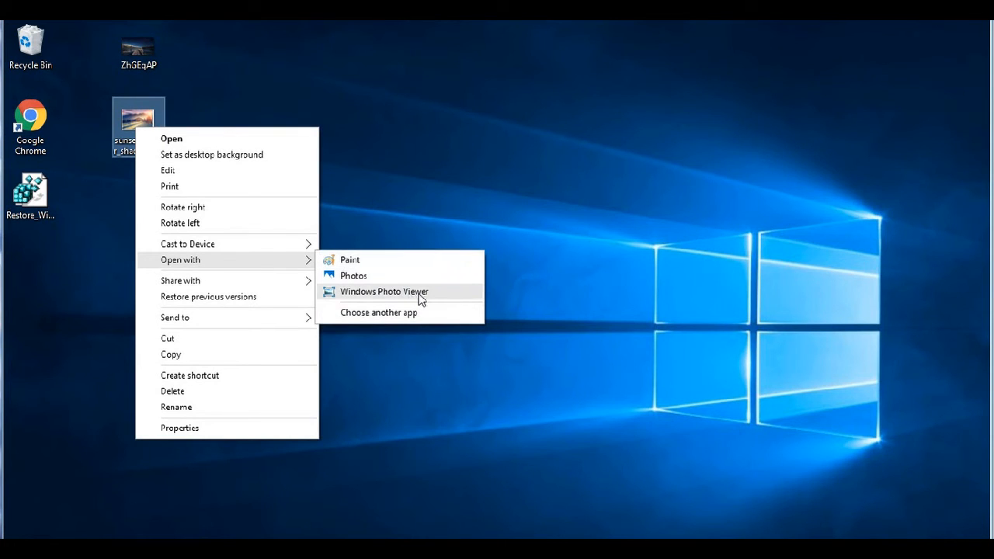
{"action": "left_click", "coordinate": [383, 291]}
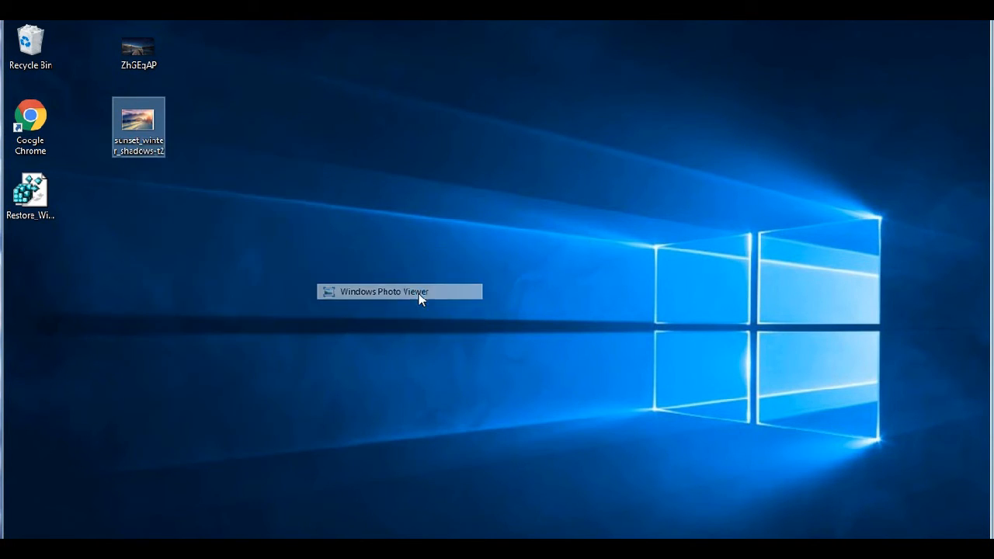
{"action": "left_click", "coordinate": [383, 291]}
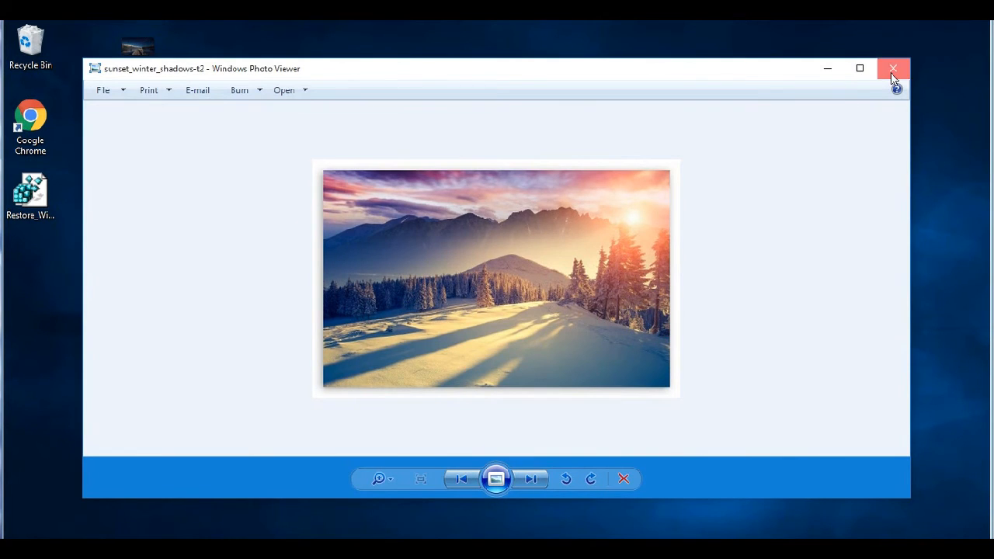
{"action": "left_click", "coordinate": [893, 68]}
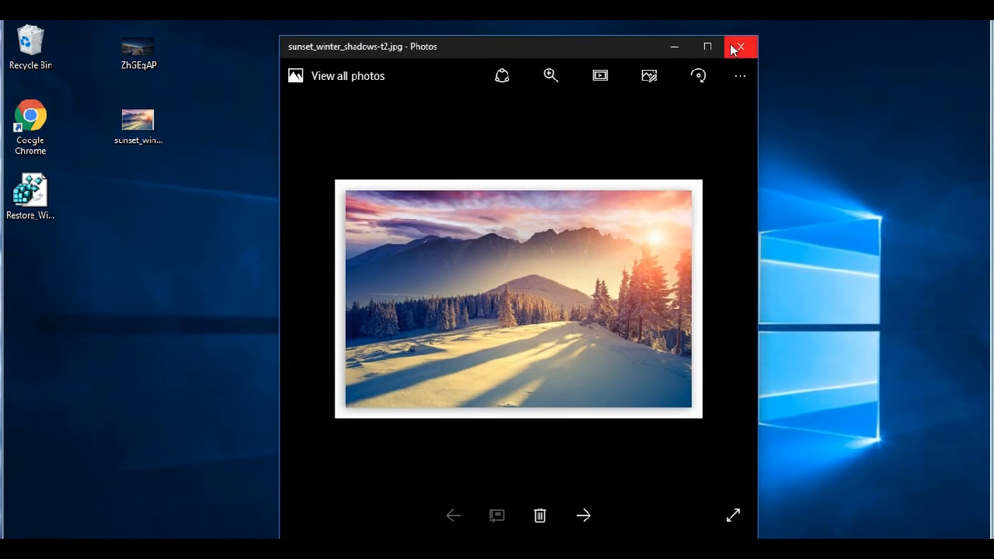
Choose Windows Photo Viewer with 'Always use this app' ticked for .jpg files
{"action": "right_click", "coordinate": [138, 124]}
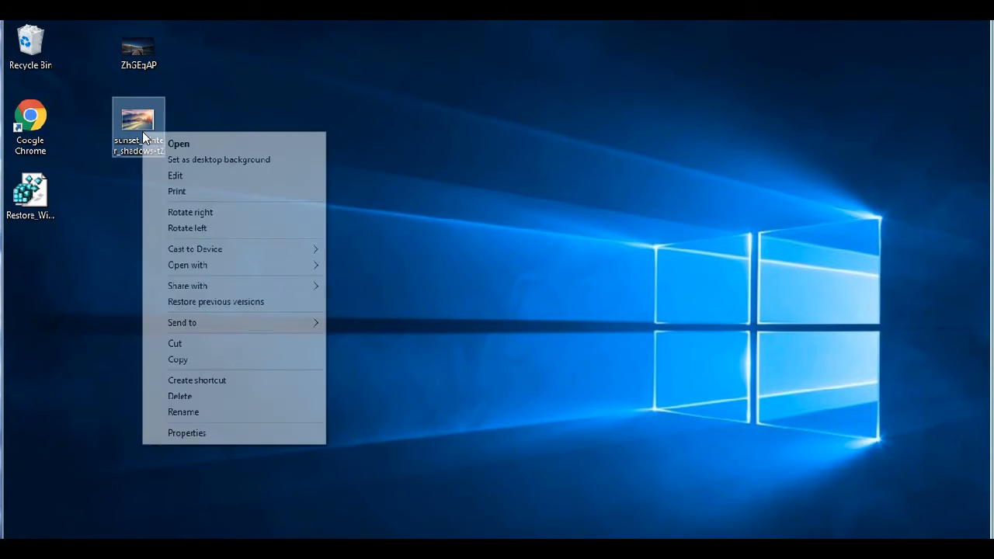
{"action": "mouse_move", "coordinate": [187, 264]}
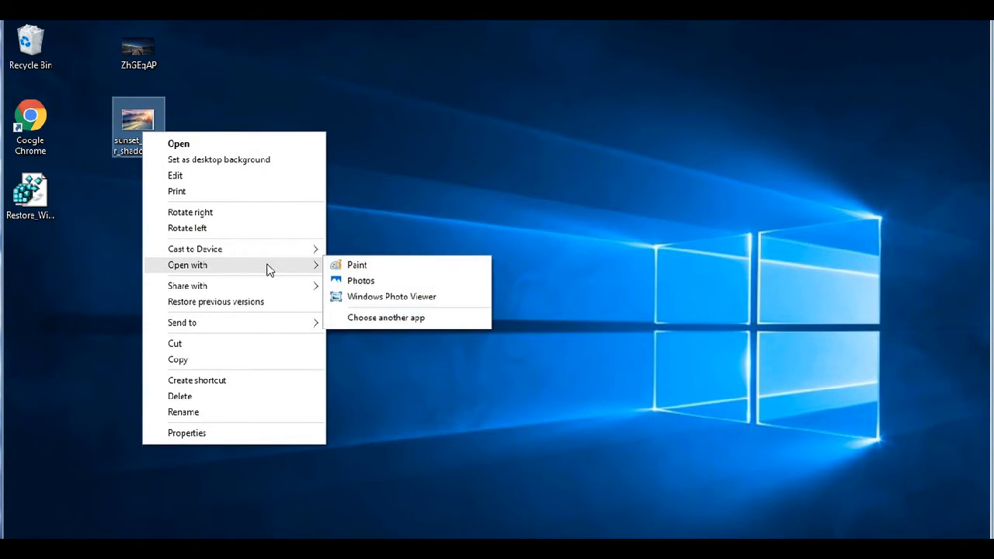
{"action": "left_click", "coordinate": [385, 316]}
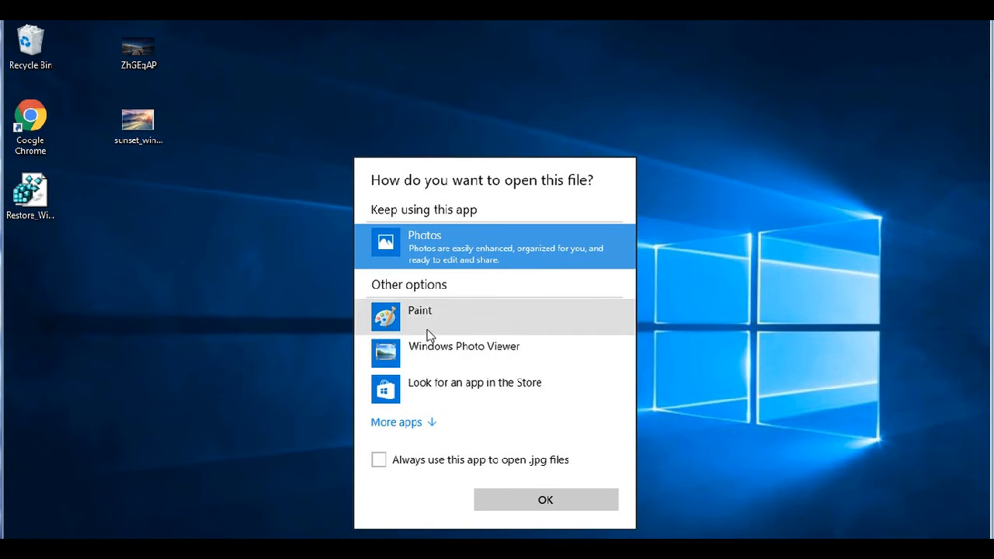
{"action": "left_click", "coordinate": [463, 346]}
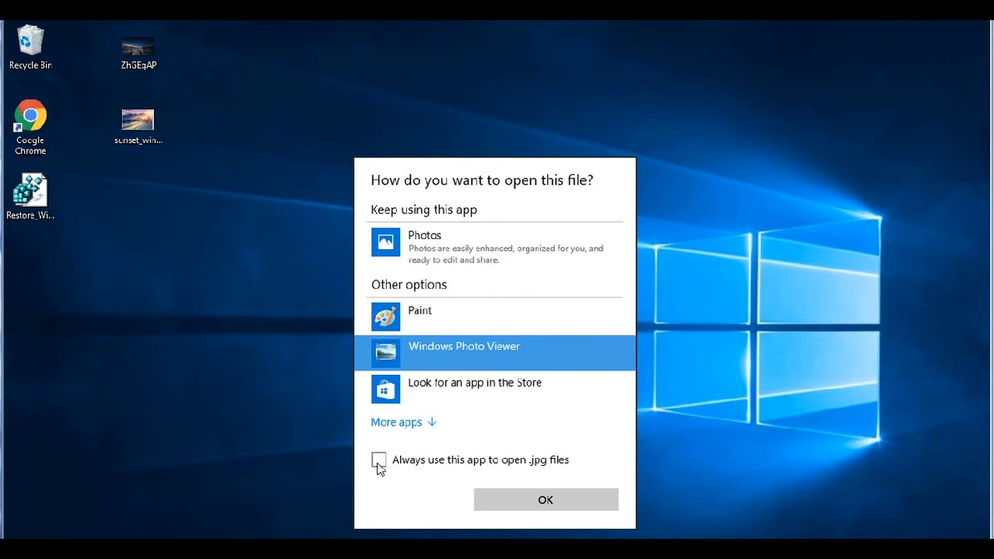
{"action": "left_click", "coordinate": [379, 460]}
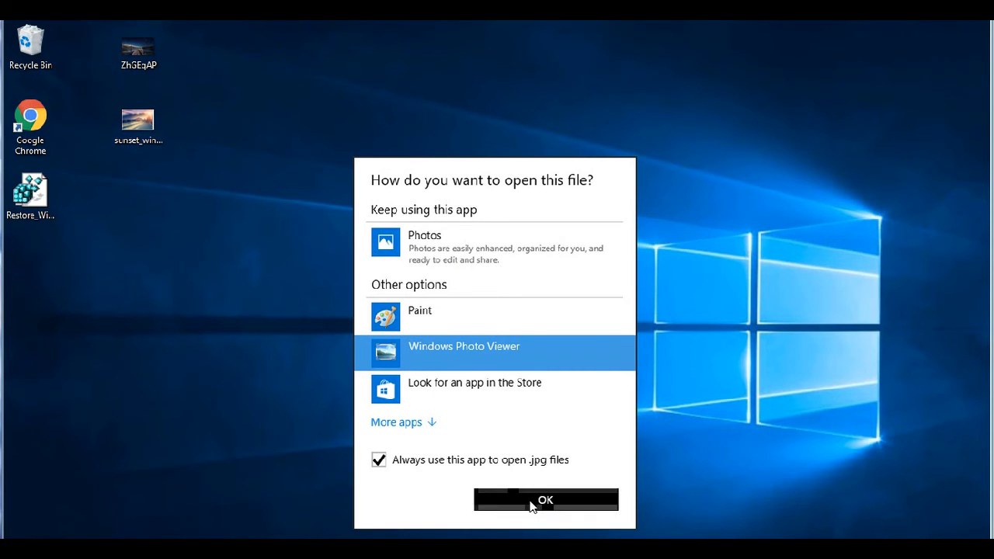
{"action": "left_click", "coordinate": [545, 499]}
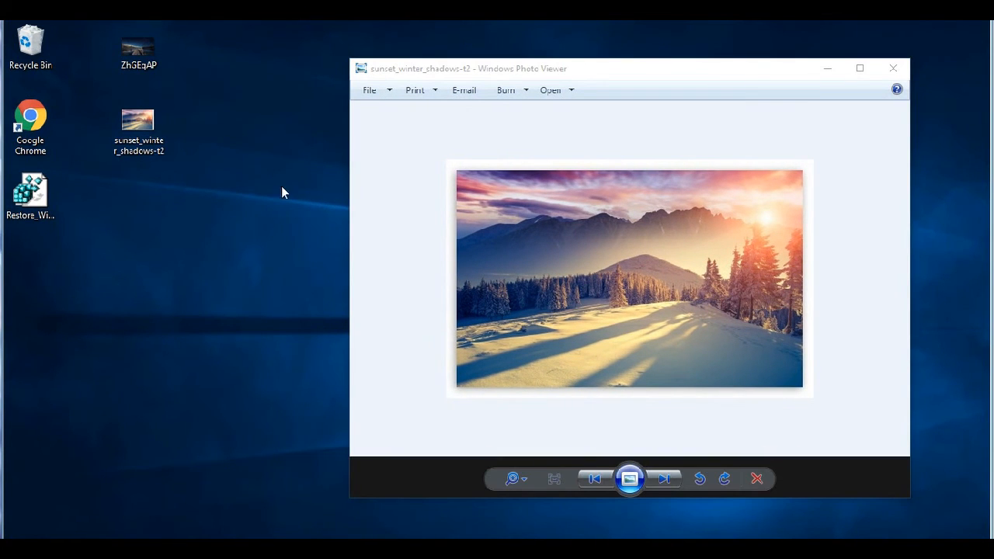
{"action": "mouse_move", "coordinate": [277, 176]}
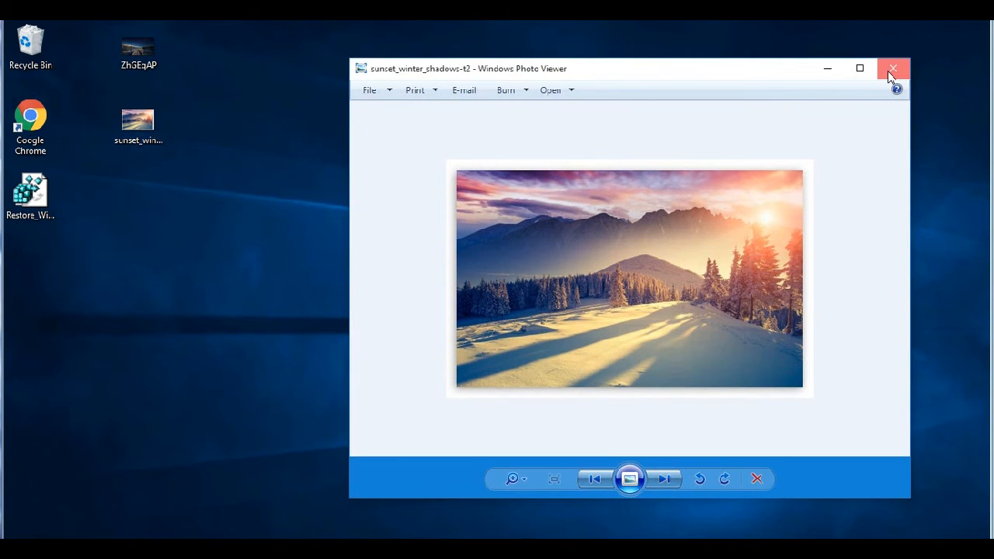
Recheck the app choice, open the sunset image in Windows Photo Viewer, and close it
{"action": "right_click", "coordinate": [137, 124]}
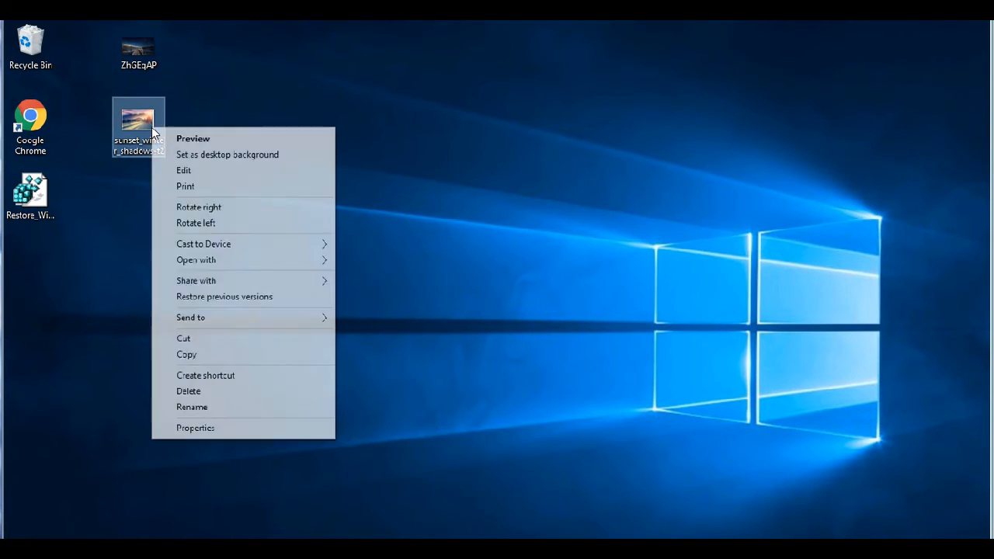
{"action": "left_click", "coordinate": [196, 260]}
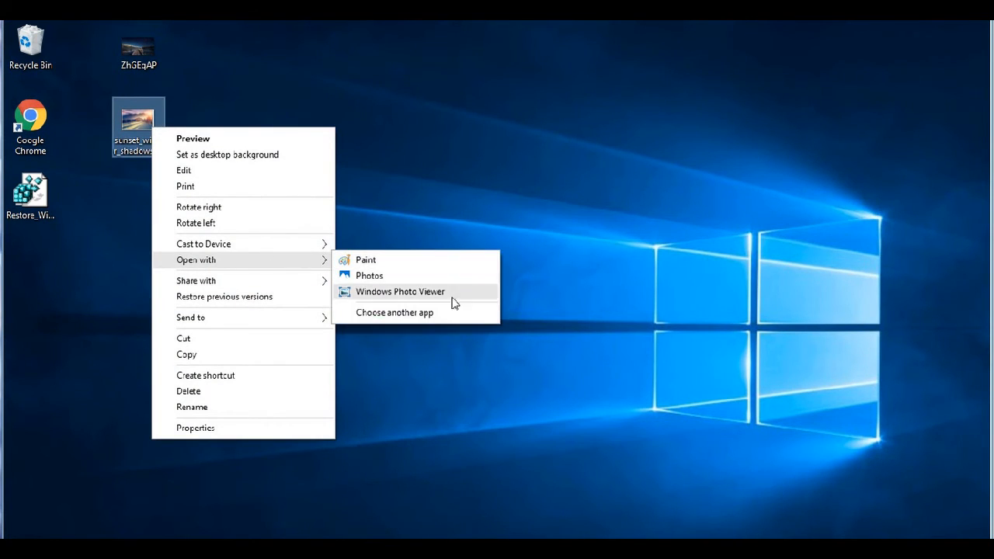
{"action": "mouse_move", "coordinate": [403, 318]}
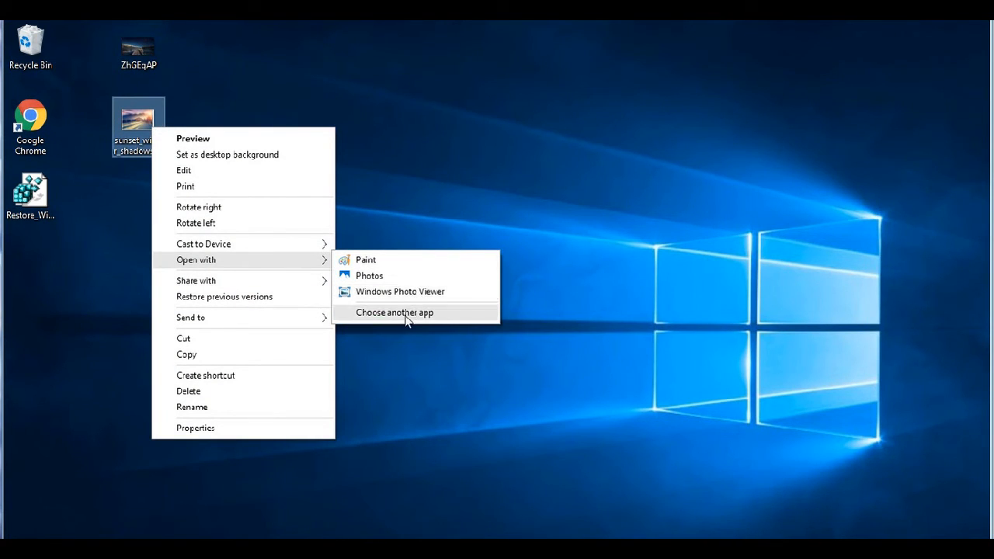
{"action": "left_click", "coordinate": [395, 312]}
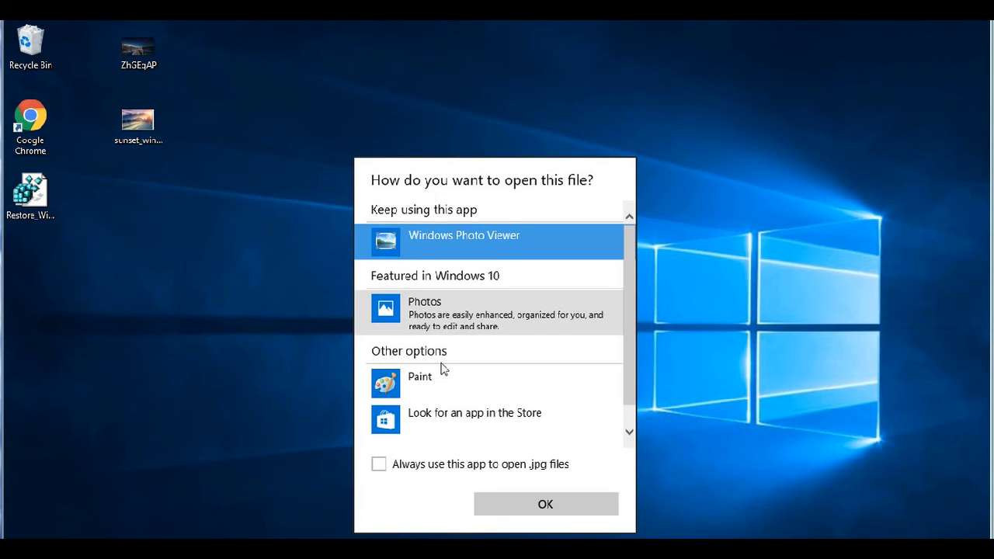
{"action": "left_click", "coordinate": [545, 503]}
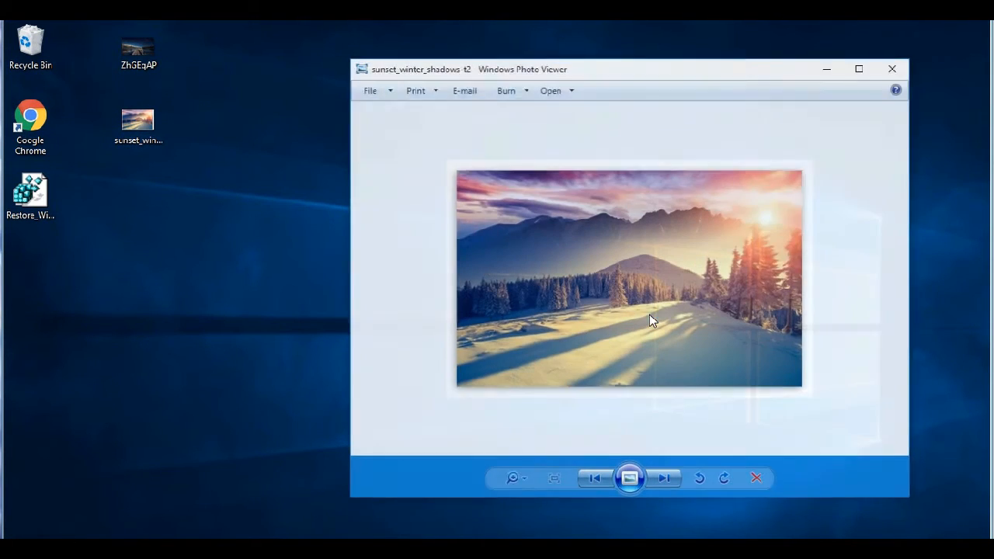
{"action": "left_click", "coordinate": [891, 69]}
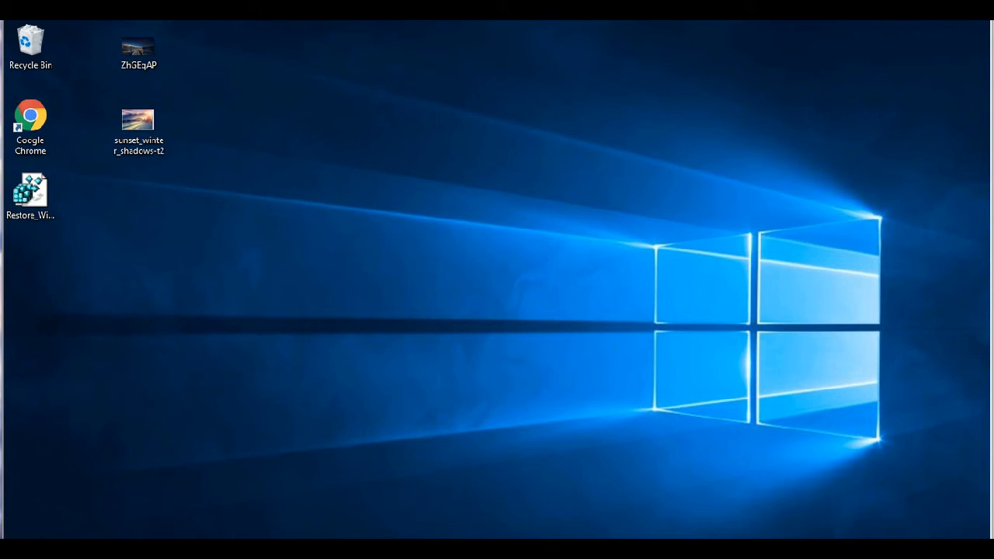
{"action": "mouse_move", "coordinate": [260, 156]}
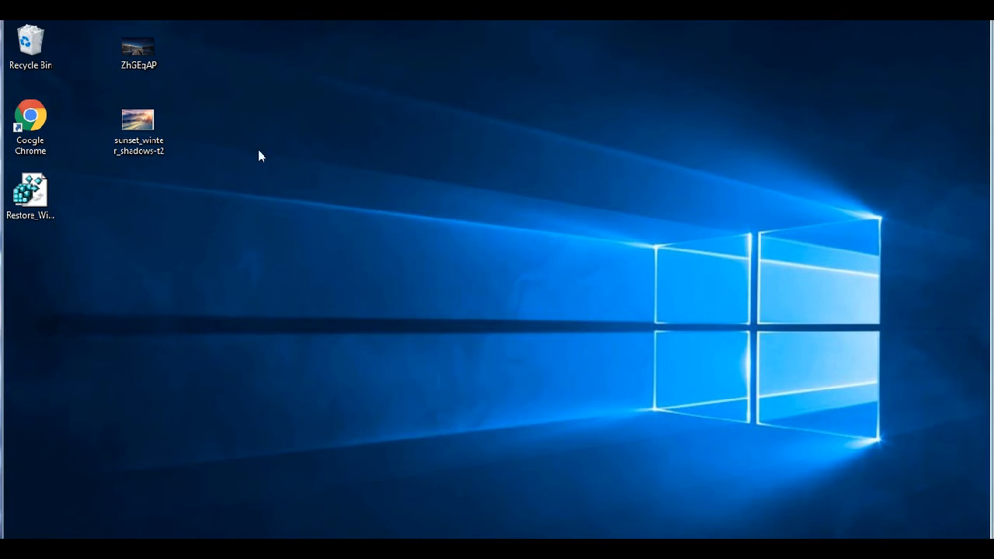
Switch the sunset image's chosen app back to Photos, then close the window
{"action": "right_click", "coordinate": [138, 124]}
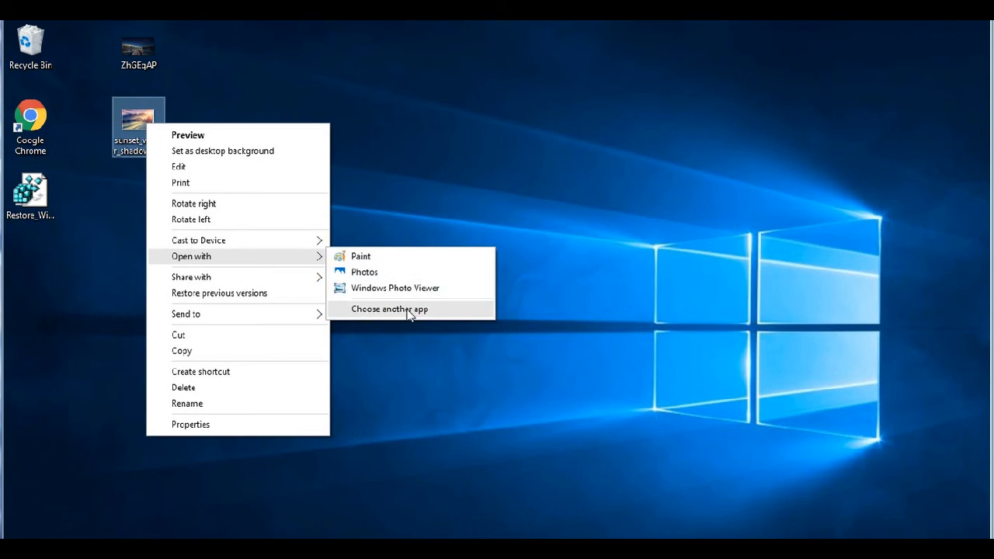
{"action": "left_click", "coordinate": [389, 309]}
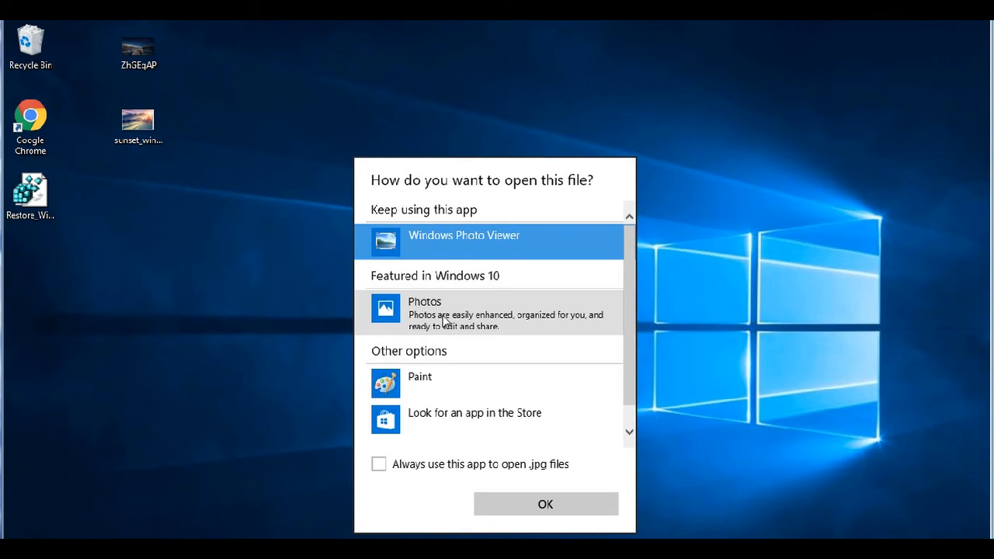
{"action": "left_click", "coordinate": [379, 463]}
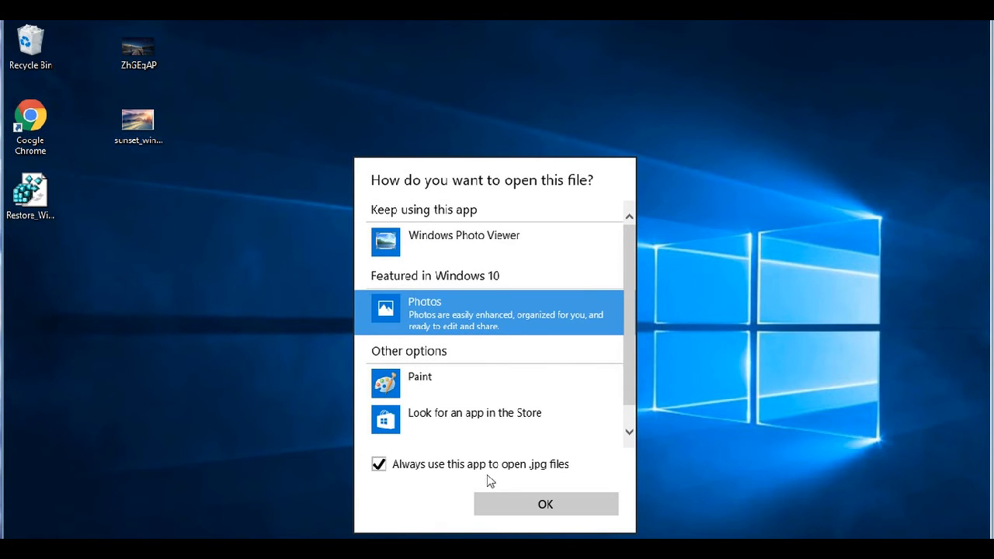
{"action": "left_click", "coordinate": [545, 504]}
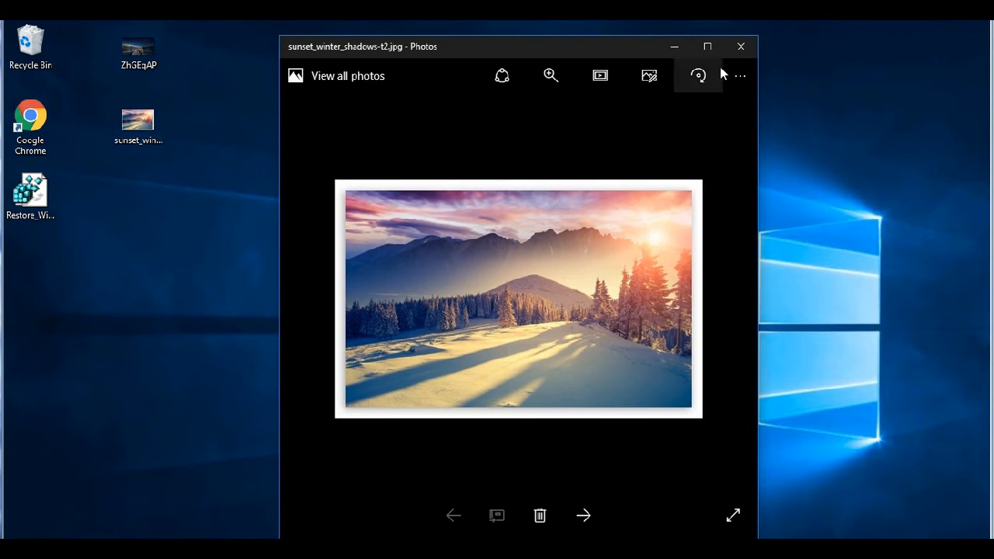
{"action": "left_click", "coordinate": [739, 46]}
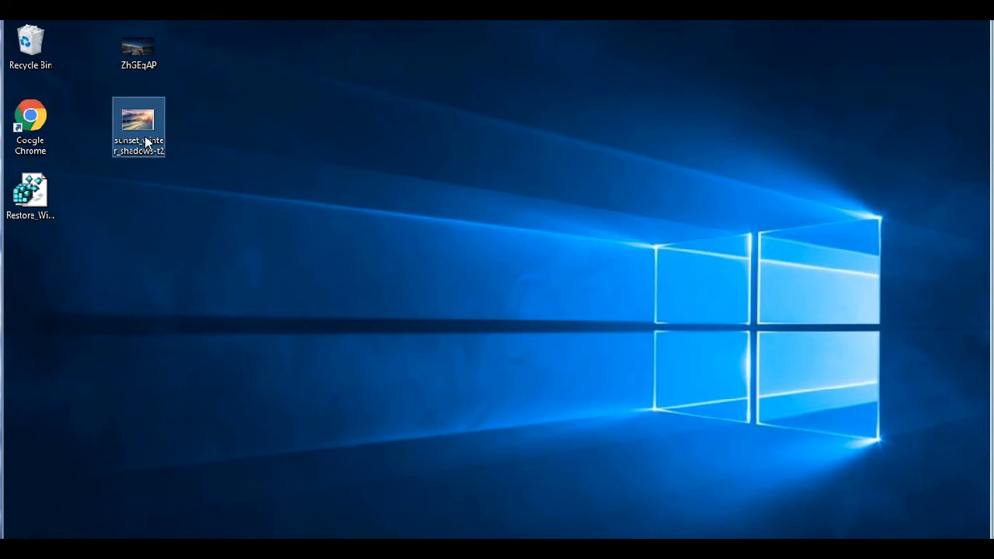
Double-click the sunset photo to confirm it opens in Photos, close it, and select the file
{"action": "double_click", "coordinate": [138, 122]}
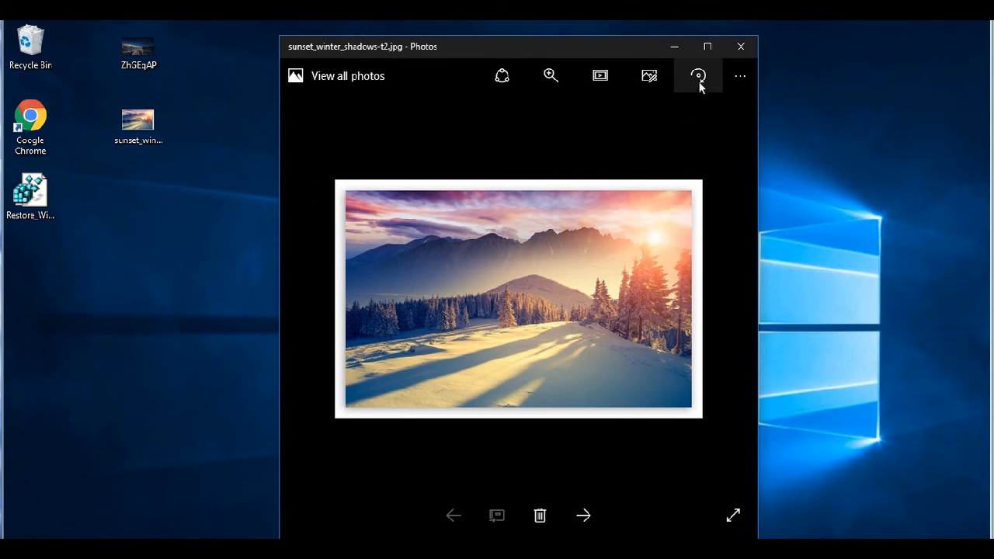
{"action": "left_click", "coordinate": [739, 46]}
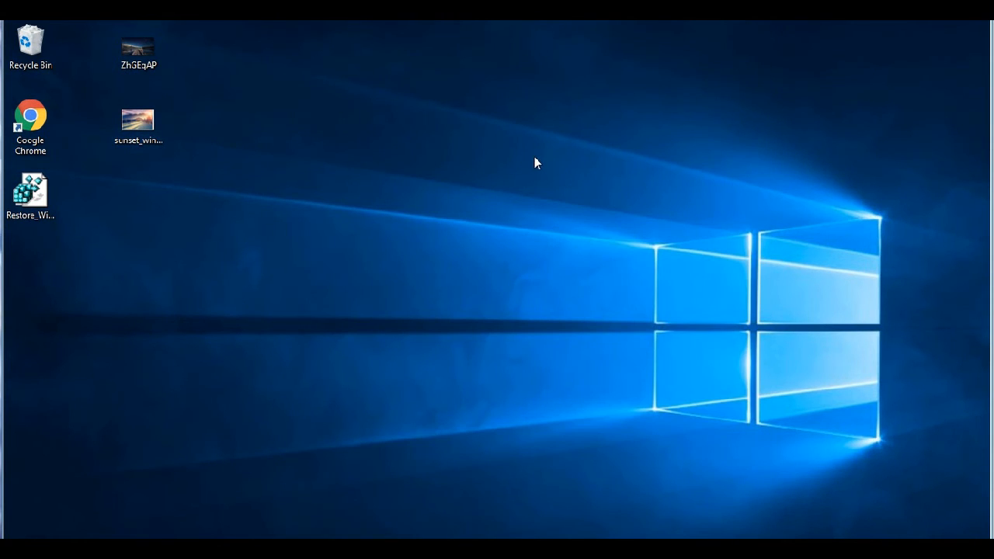
{"action": "mouse_move", "coordinate": [177, 164]}
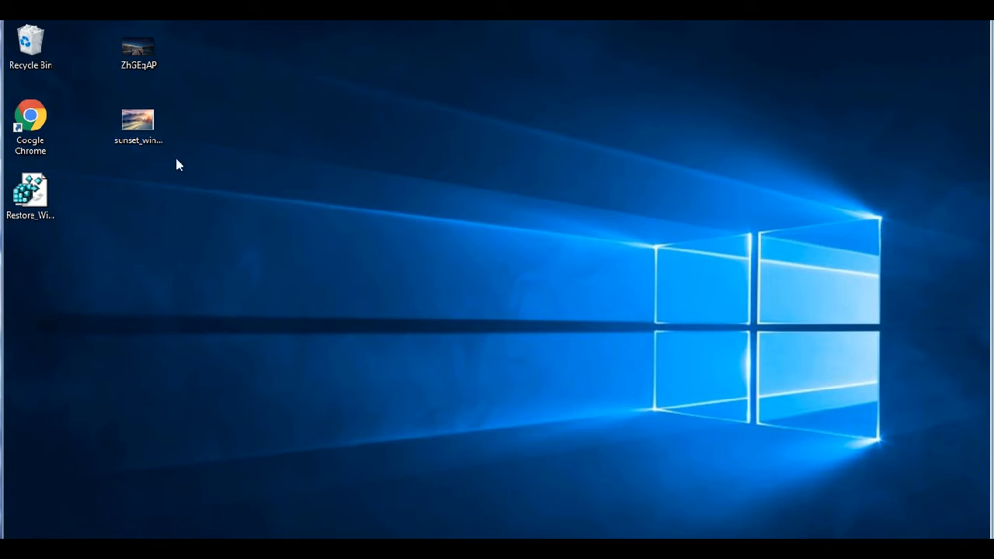
{"action": "left_click", "coordinate": [138, 122]}
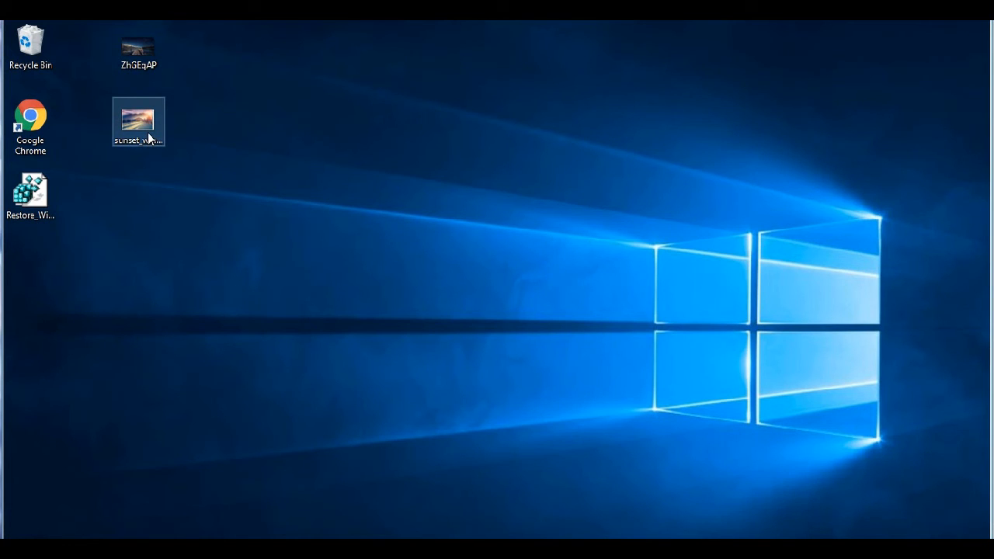
{"action": "right_click", "coordinate": [138, 122]}
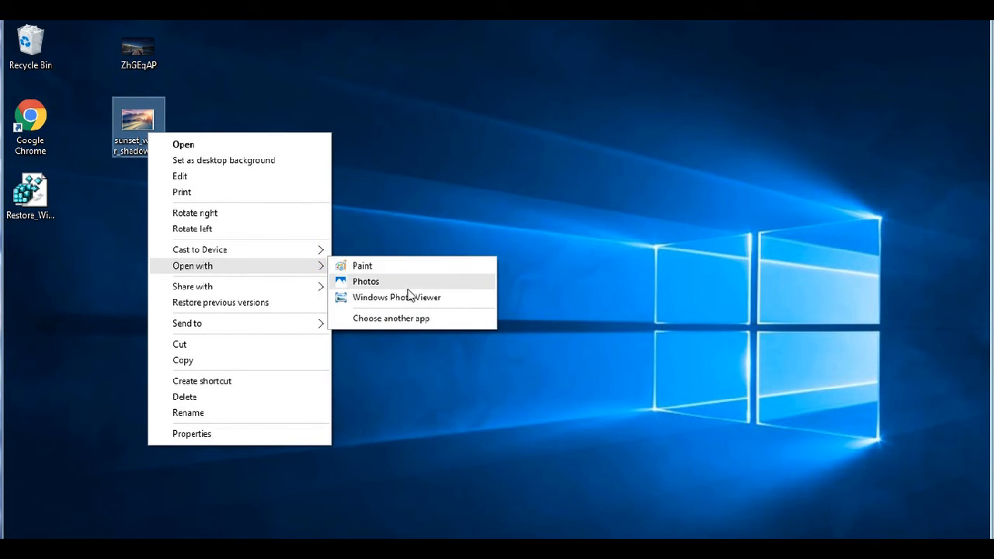
{"action": "mouse_move", "coordinate": [395, 297]}
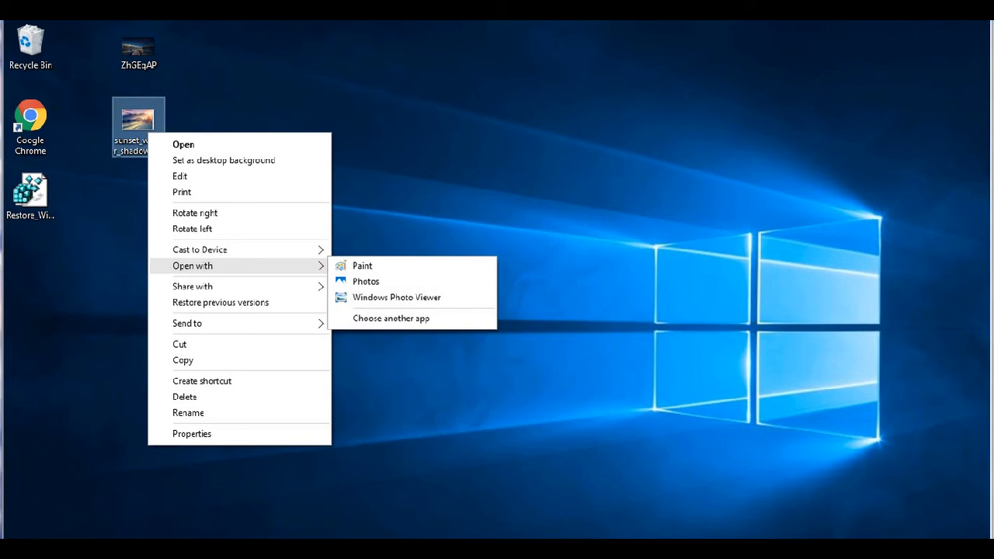
{"action": "mouse_move", "coordinate": [683, 189]}
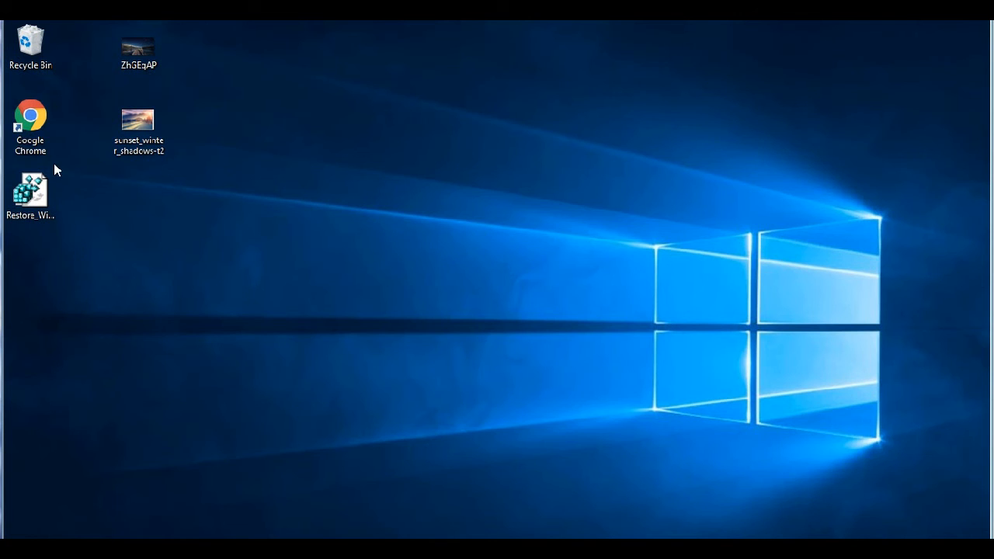
Download the Undo_Restore .reg file from the second tenforums link in Chrome
{"action": "double_click", "coordinate": [30, 115]}
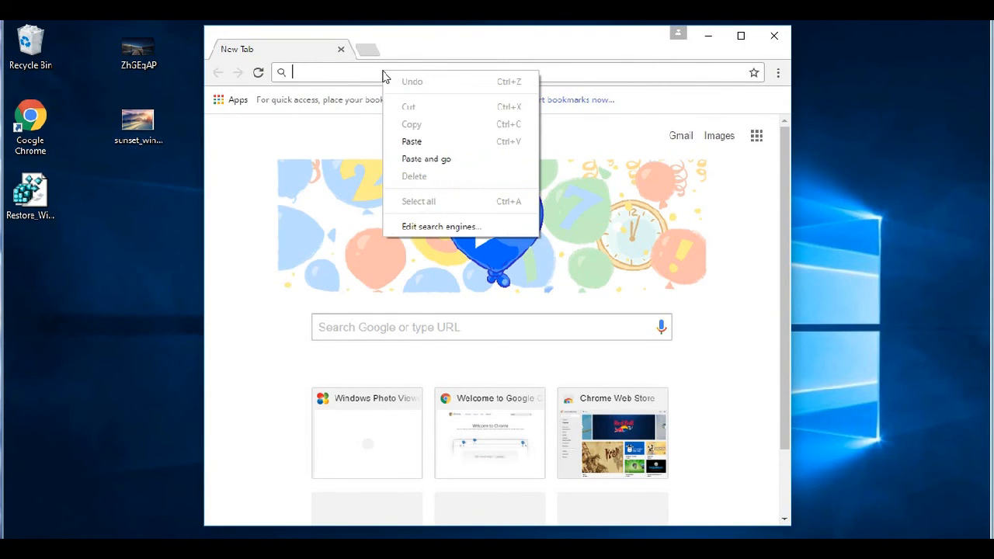
{"action": "mouse_move", "coordinate": [437, 159]}
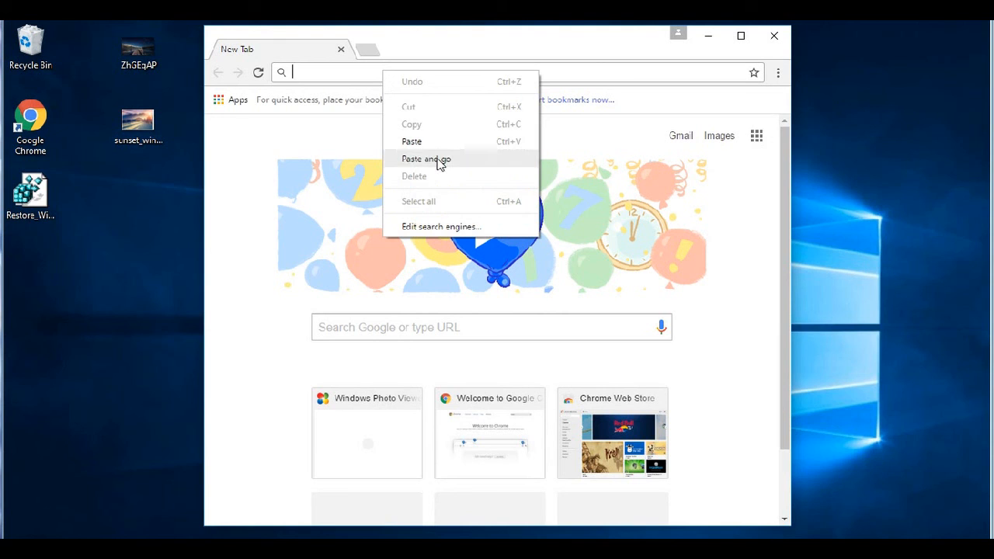
{"action": "left_click", "coordinate": [426, 159]}
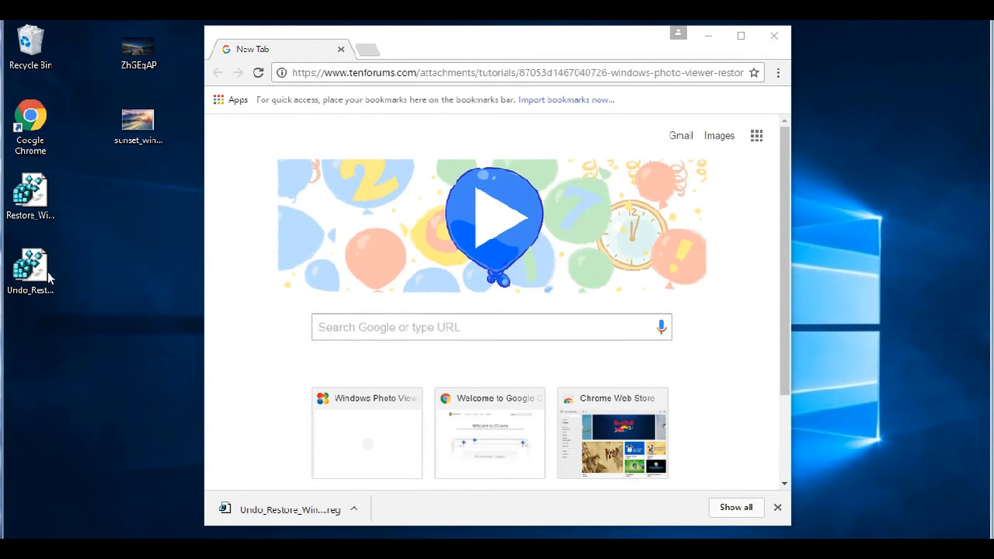
Merge Undo_Restore_Windows_Photo_Viewer_ALL_USERS.reg, then open and close the sunset photo in Photos
{"action": "double_click", "coordinate": [30, 272]}
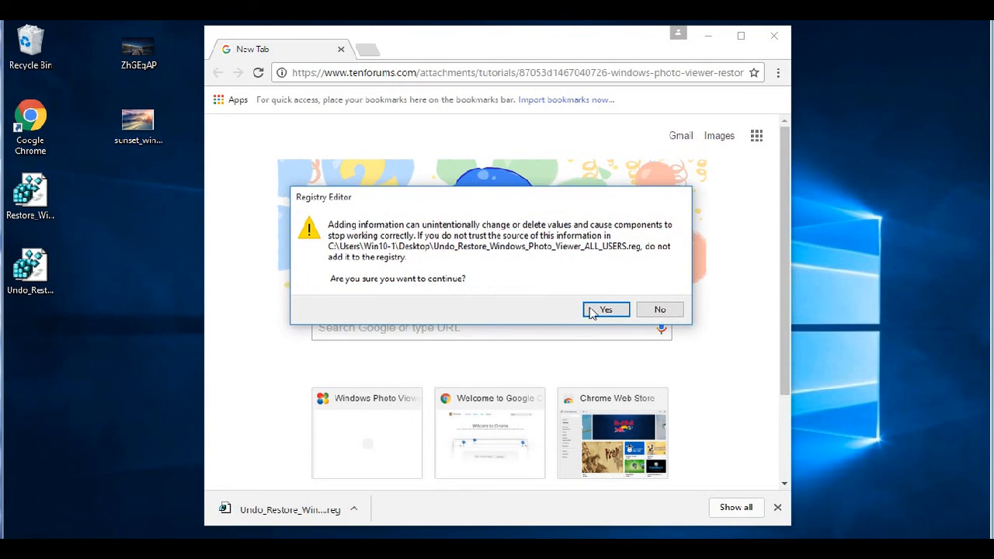
{"action": "left_click", "coordinate": [605, 309]}
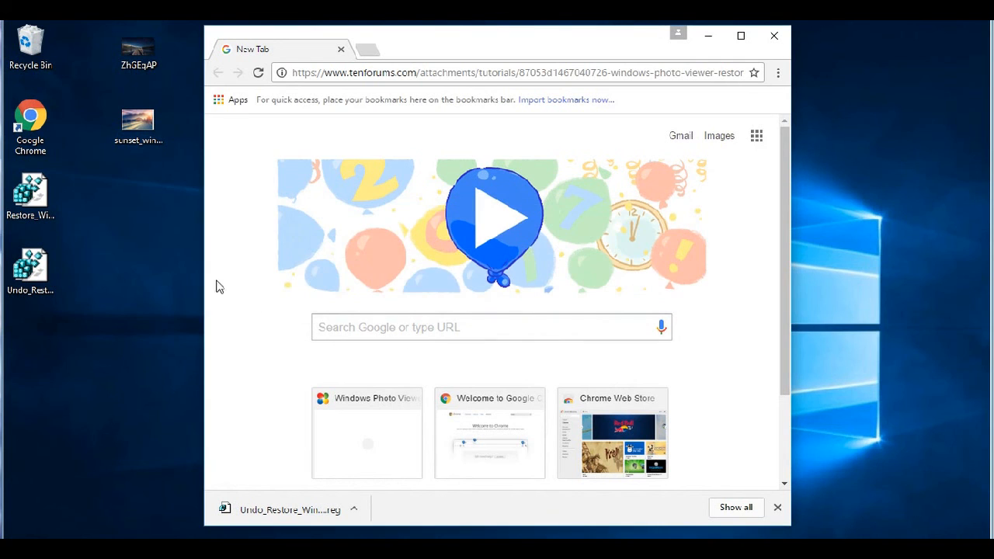
{"action": "double_click", "coordinate": [138, 122]}
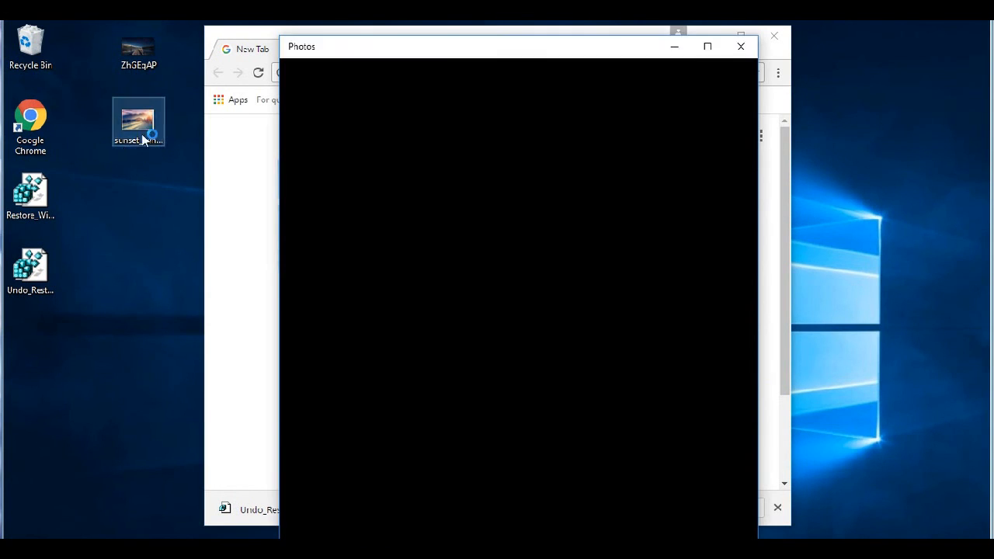
{"action": "left_click", "coordinate": [740, 46]}
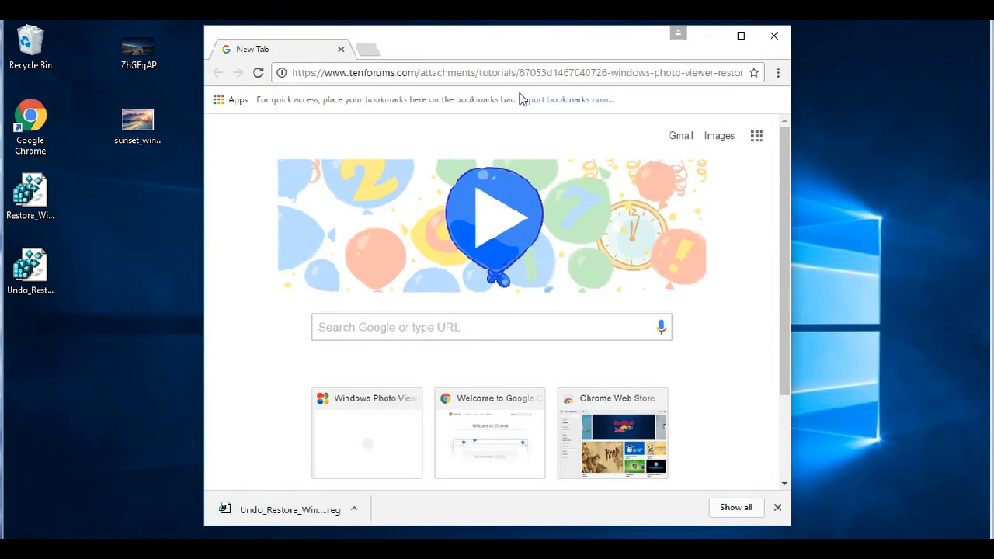
Confirm the sunset photo's Open with list offers only Paint and Photos, then dismiss it
{"action": "right_click", "coordinate": [138, 124]}
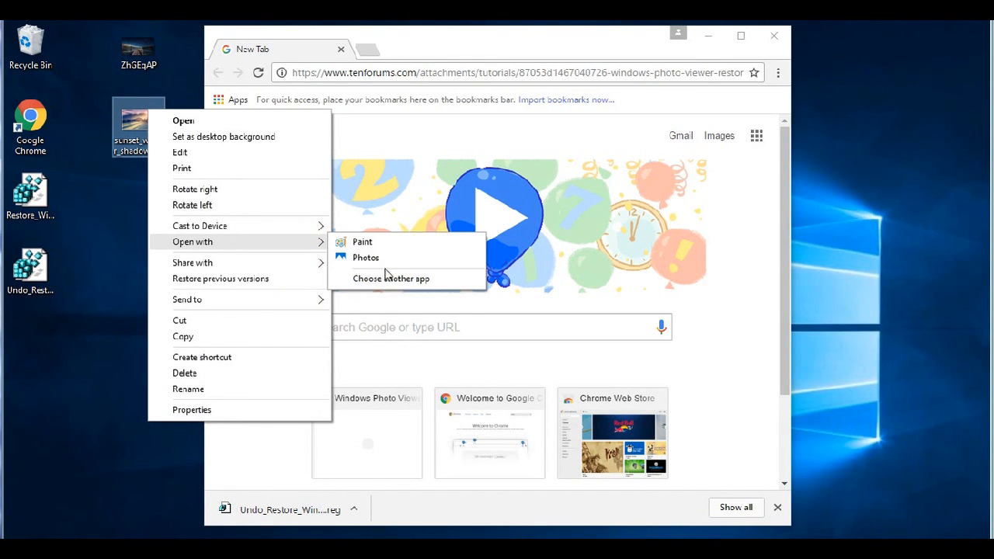
{"action": "mouse_move", "coordinate": [288, 291]}
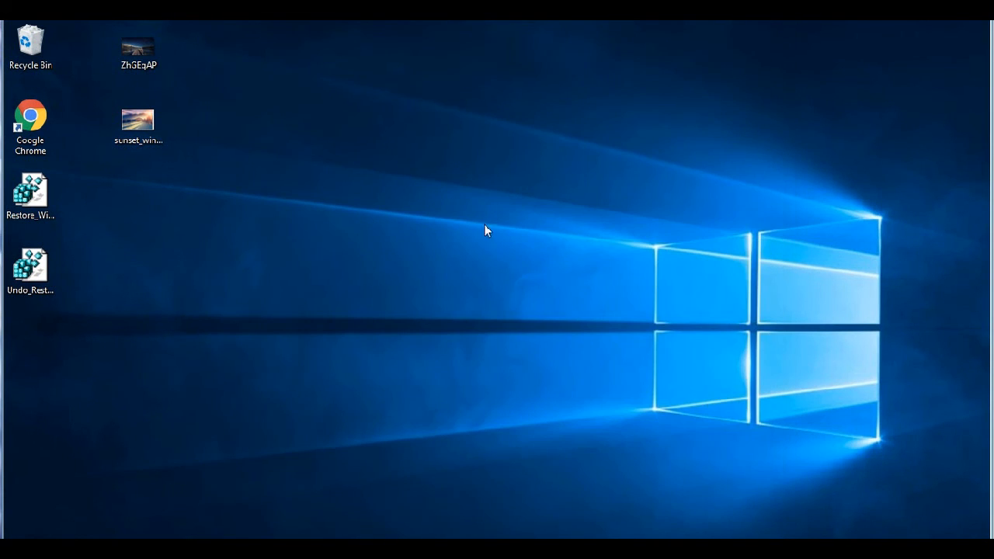
{"action": "left_click", "coordinate": [31, 268]}
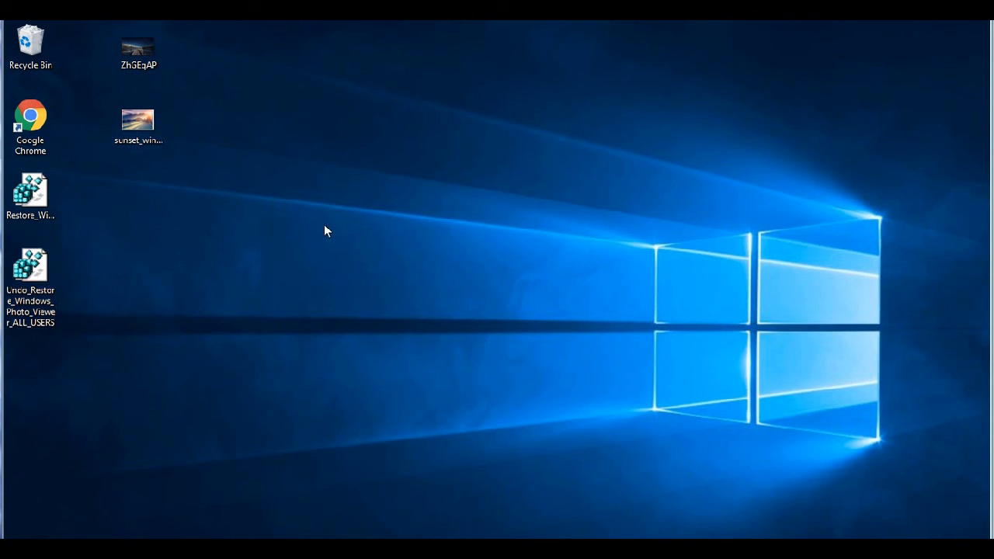
{"action": "mouse_move", "coordinate": [420, 194]}
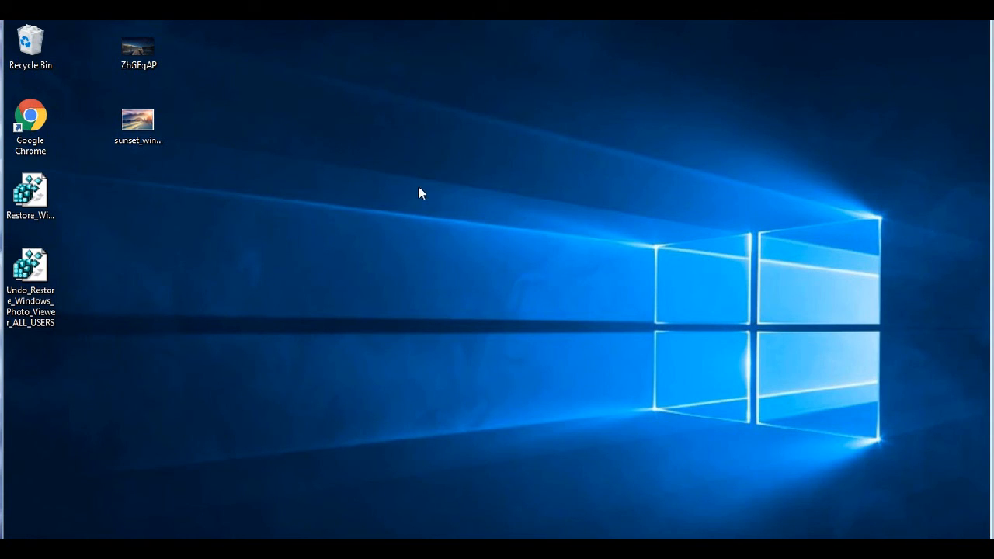
{"action": "mouse_move", "coordinate": [413, 189]}
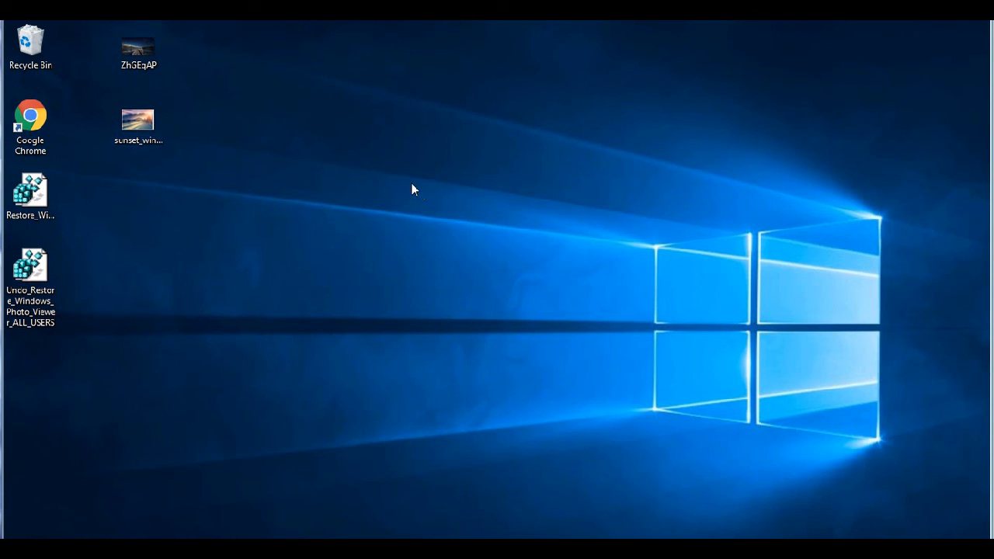